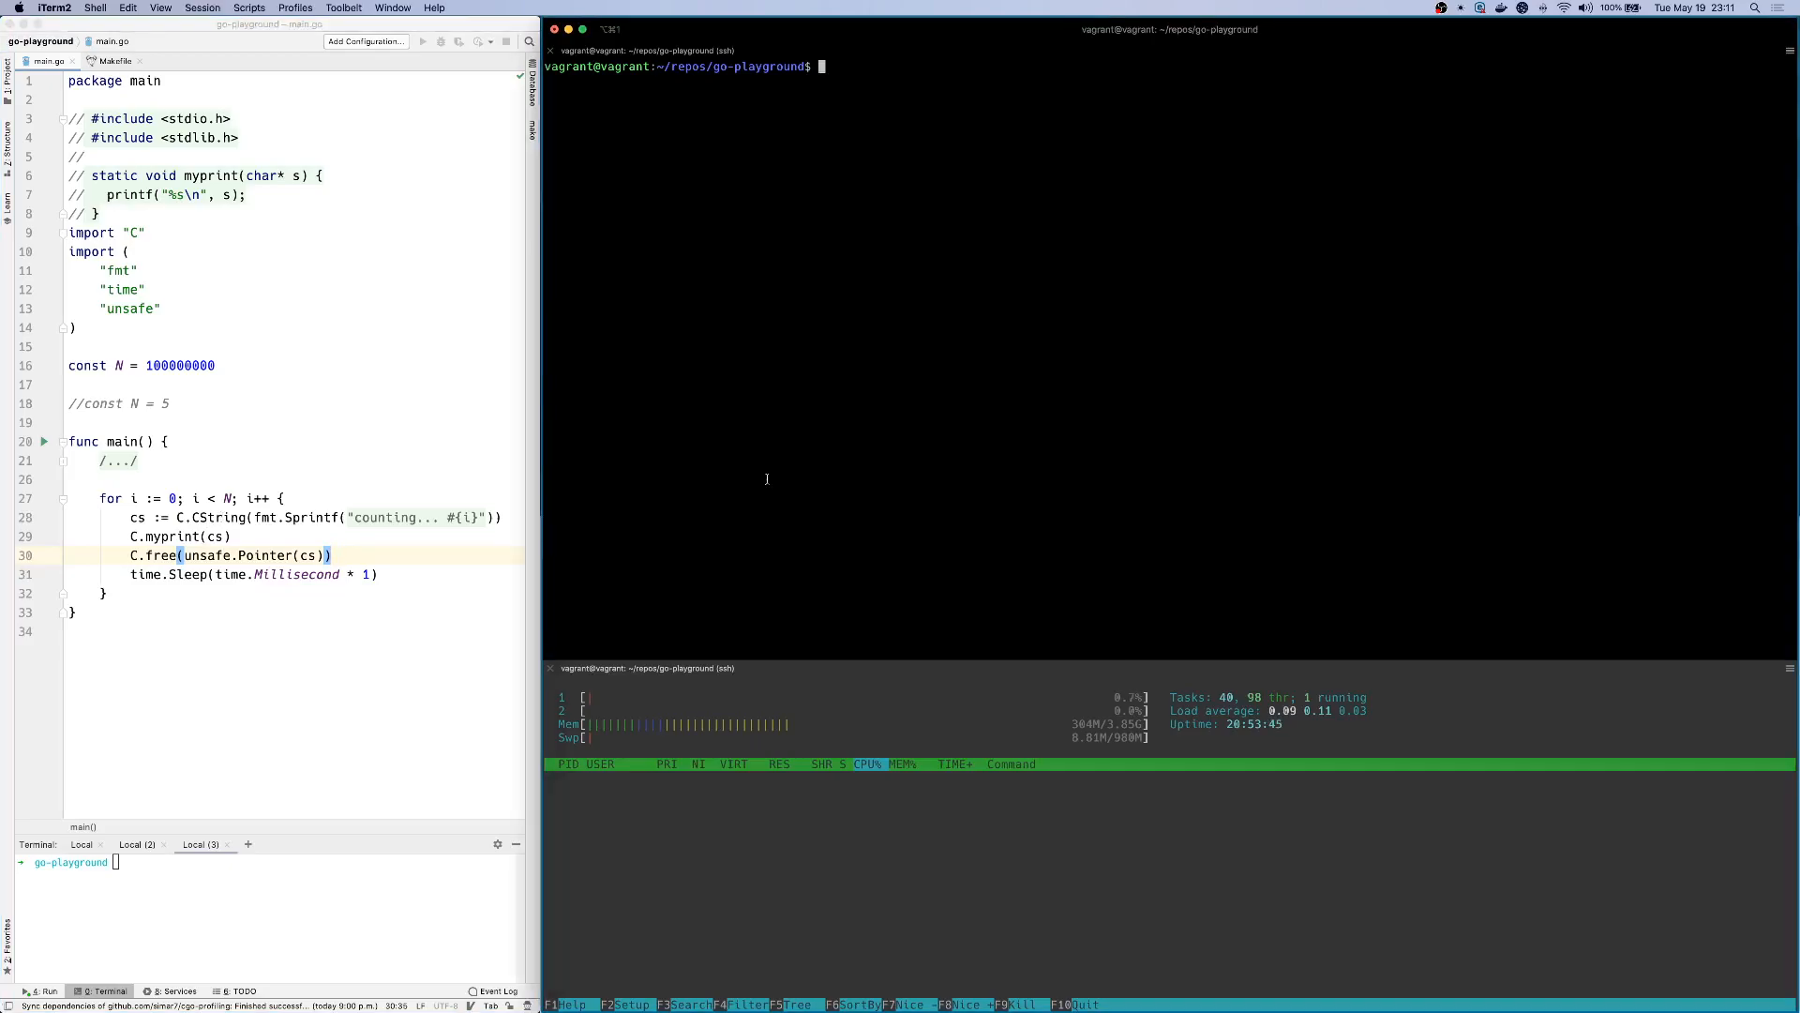
Step: Start make run so the counting program streams thousands of lines in the top pane
{"action": "key", "text": "Return"}
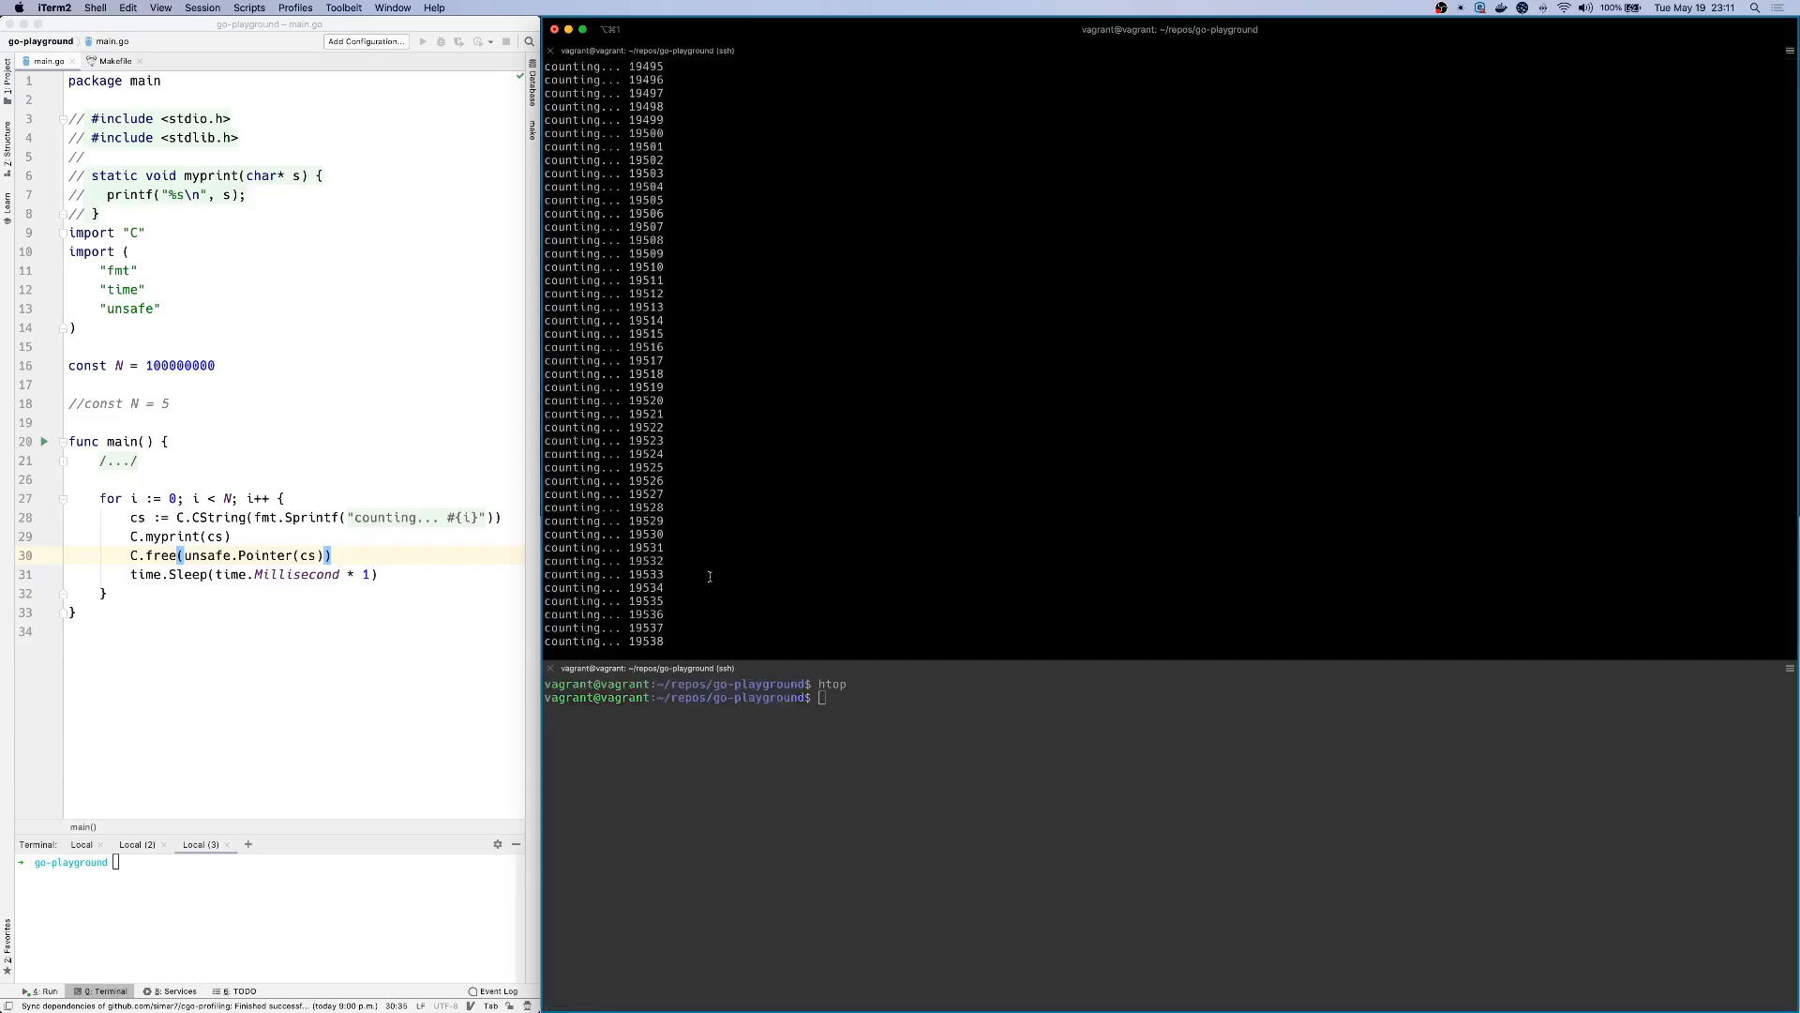
Step: Stop the counting run with Ctrl+C and launch htop to watch the process memory
{"action": "key", "text": "ctrl+c"}
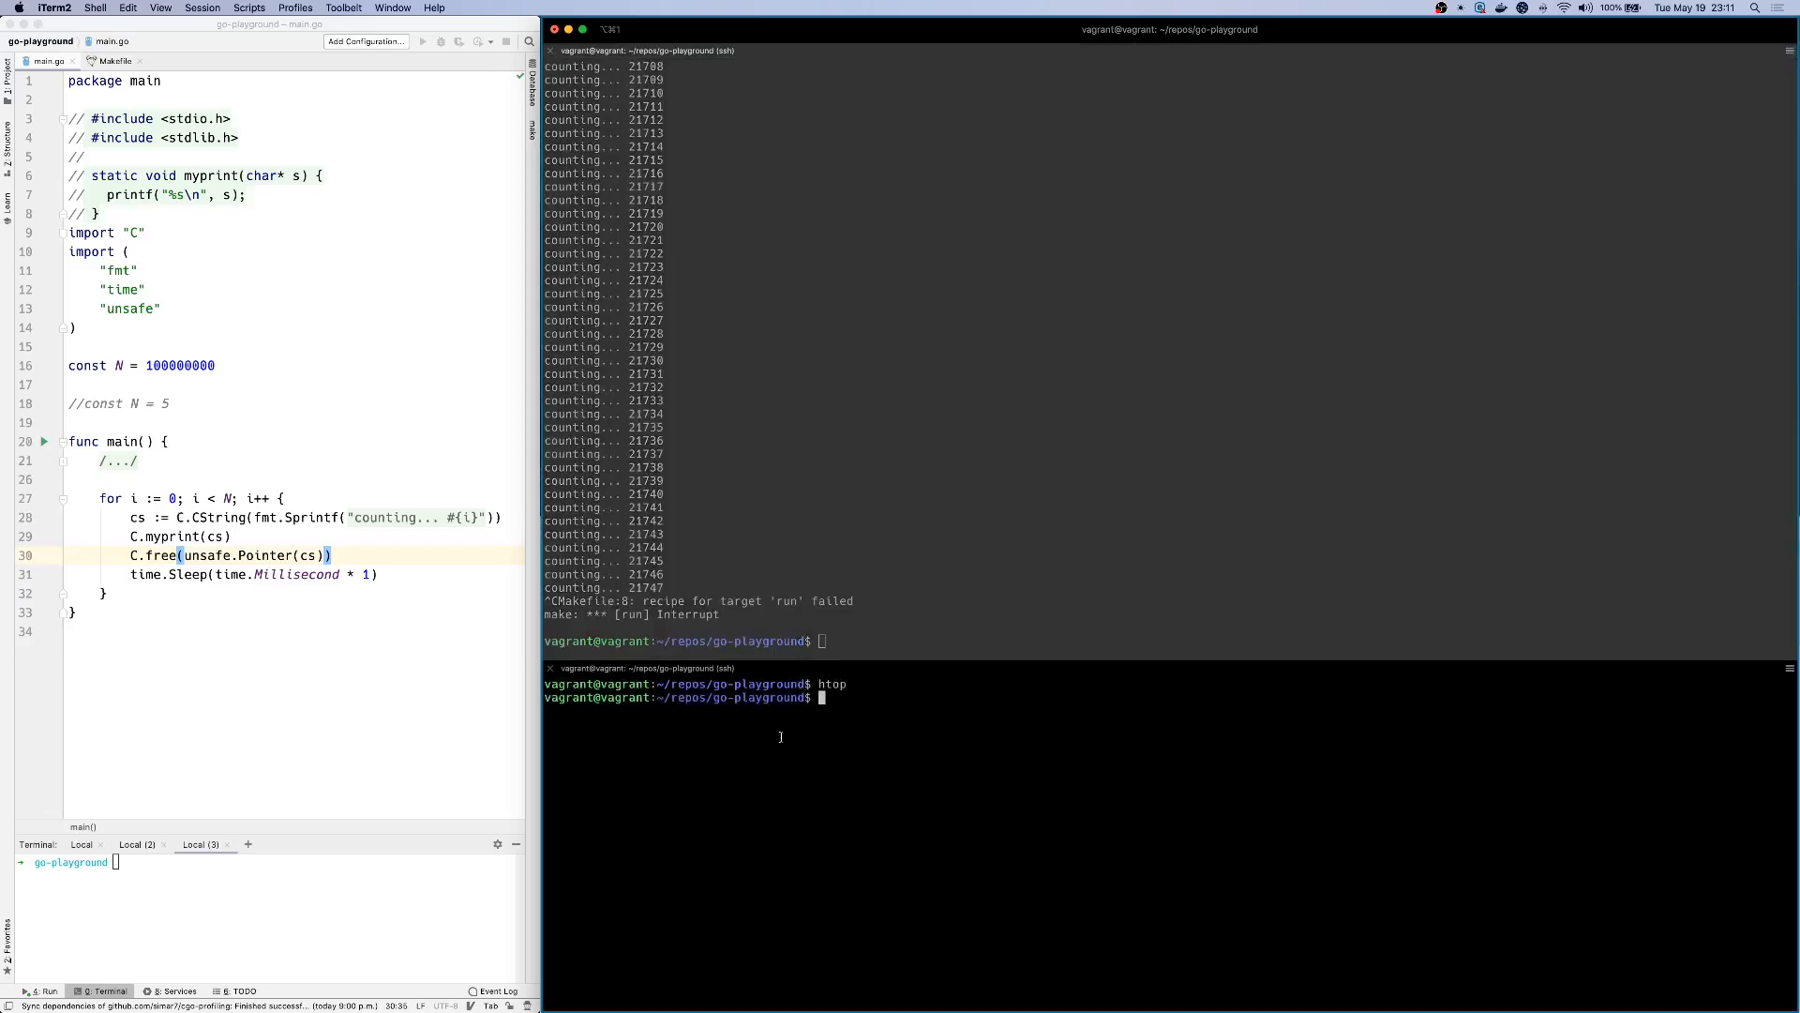
{"action": "type", "text": "hto"}
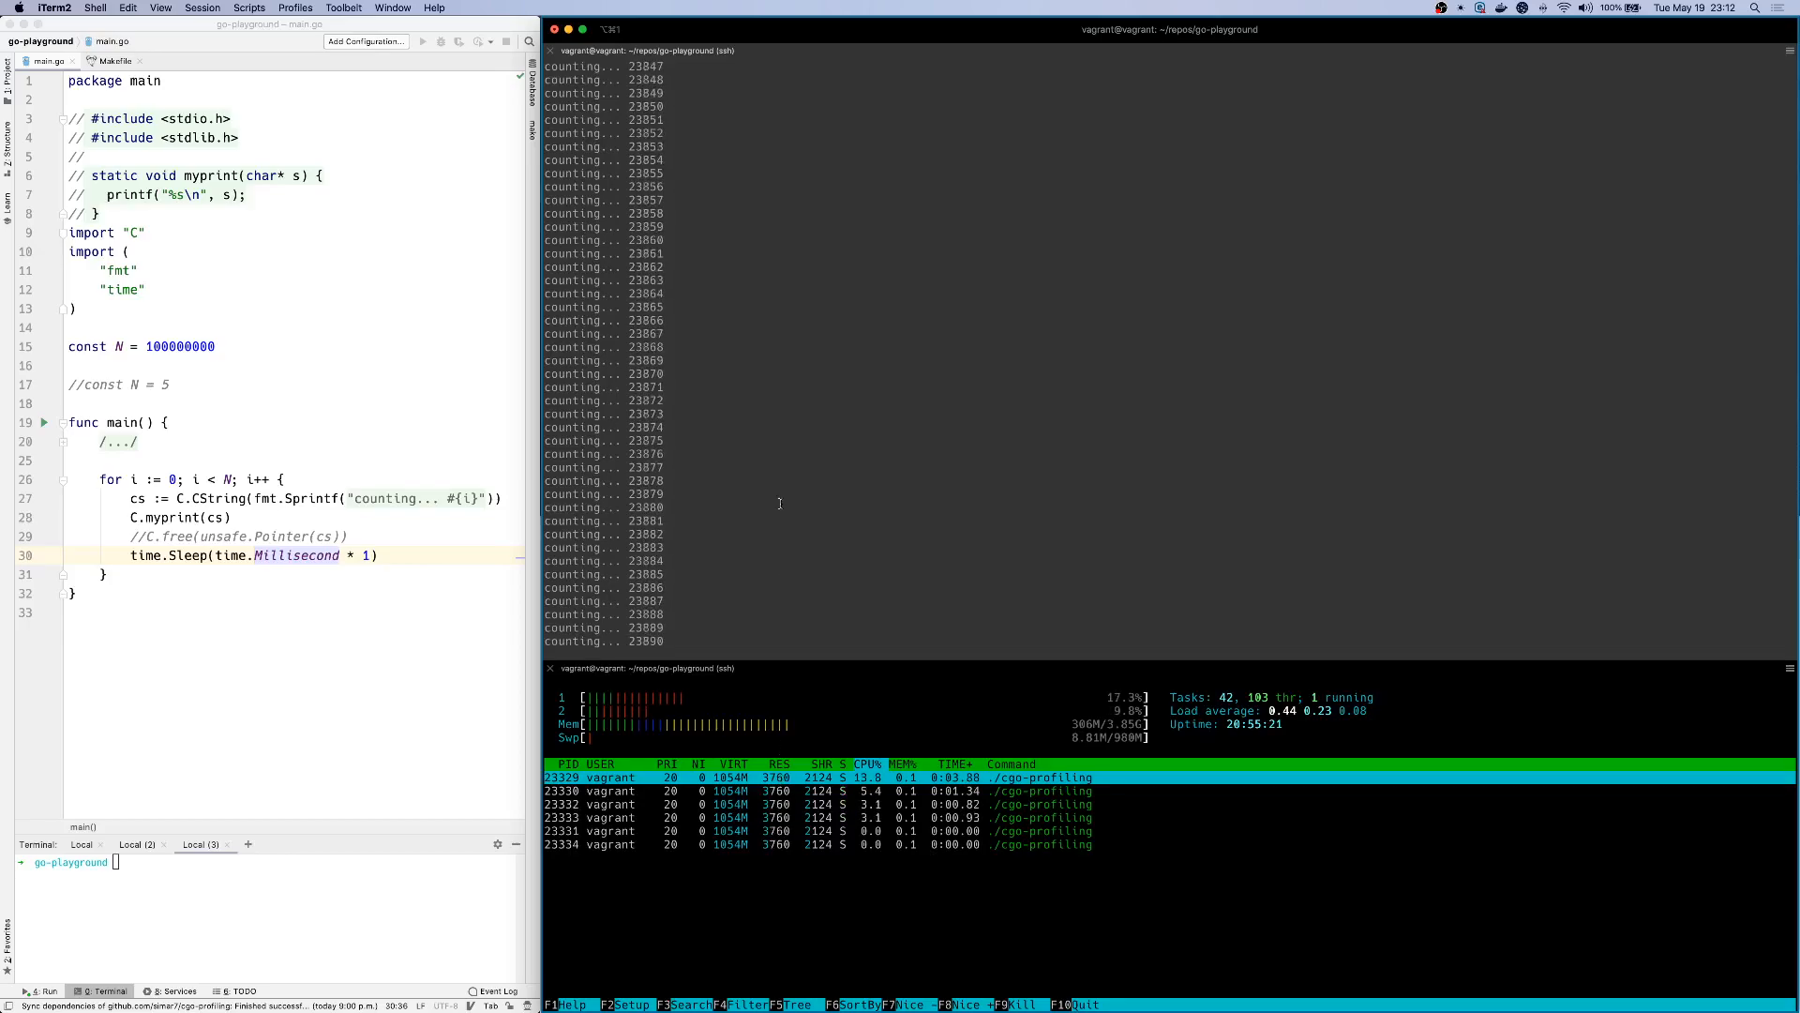
Step: Interrupt the running program before adding the pkg/profile memory-profiling code
{"action": "key", "text": "ctrl+c"}
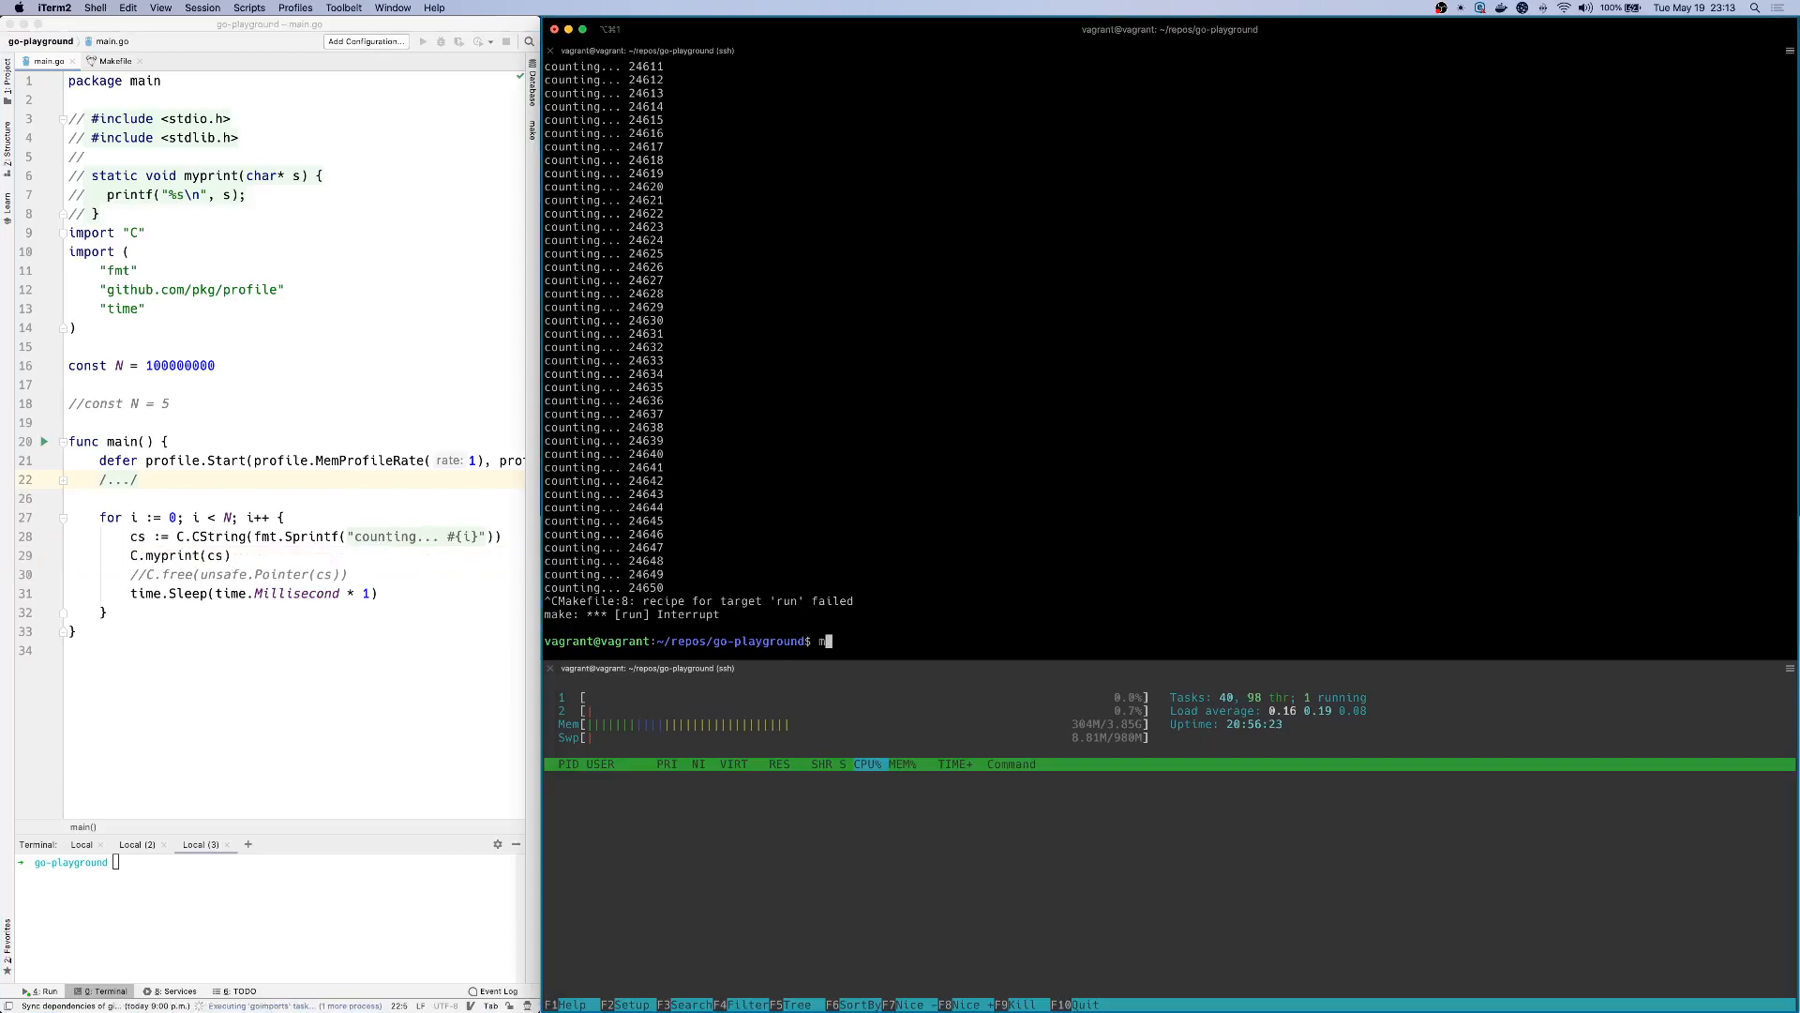
Step: Run make run, interrupt it so mem.pprof is written, and select that file name
{"action": "type", "text": "make run"}
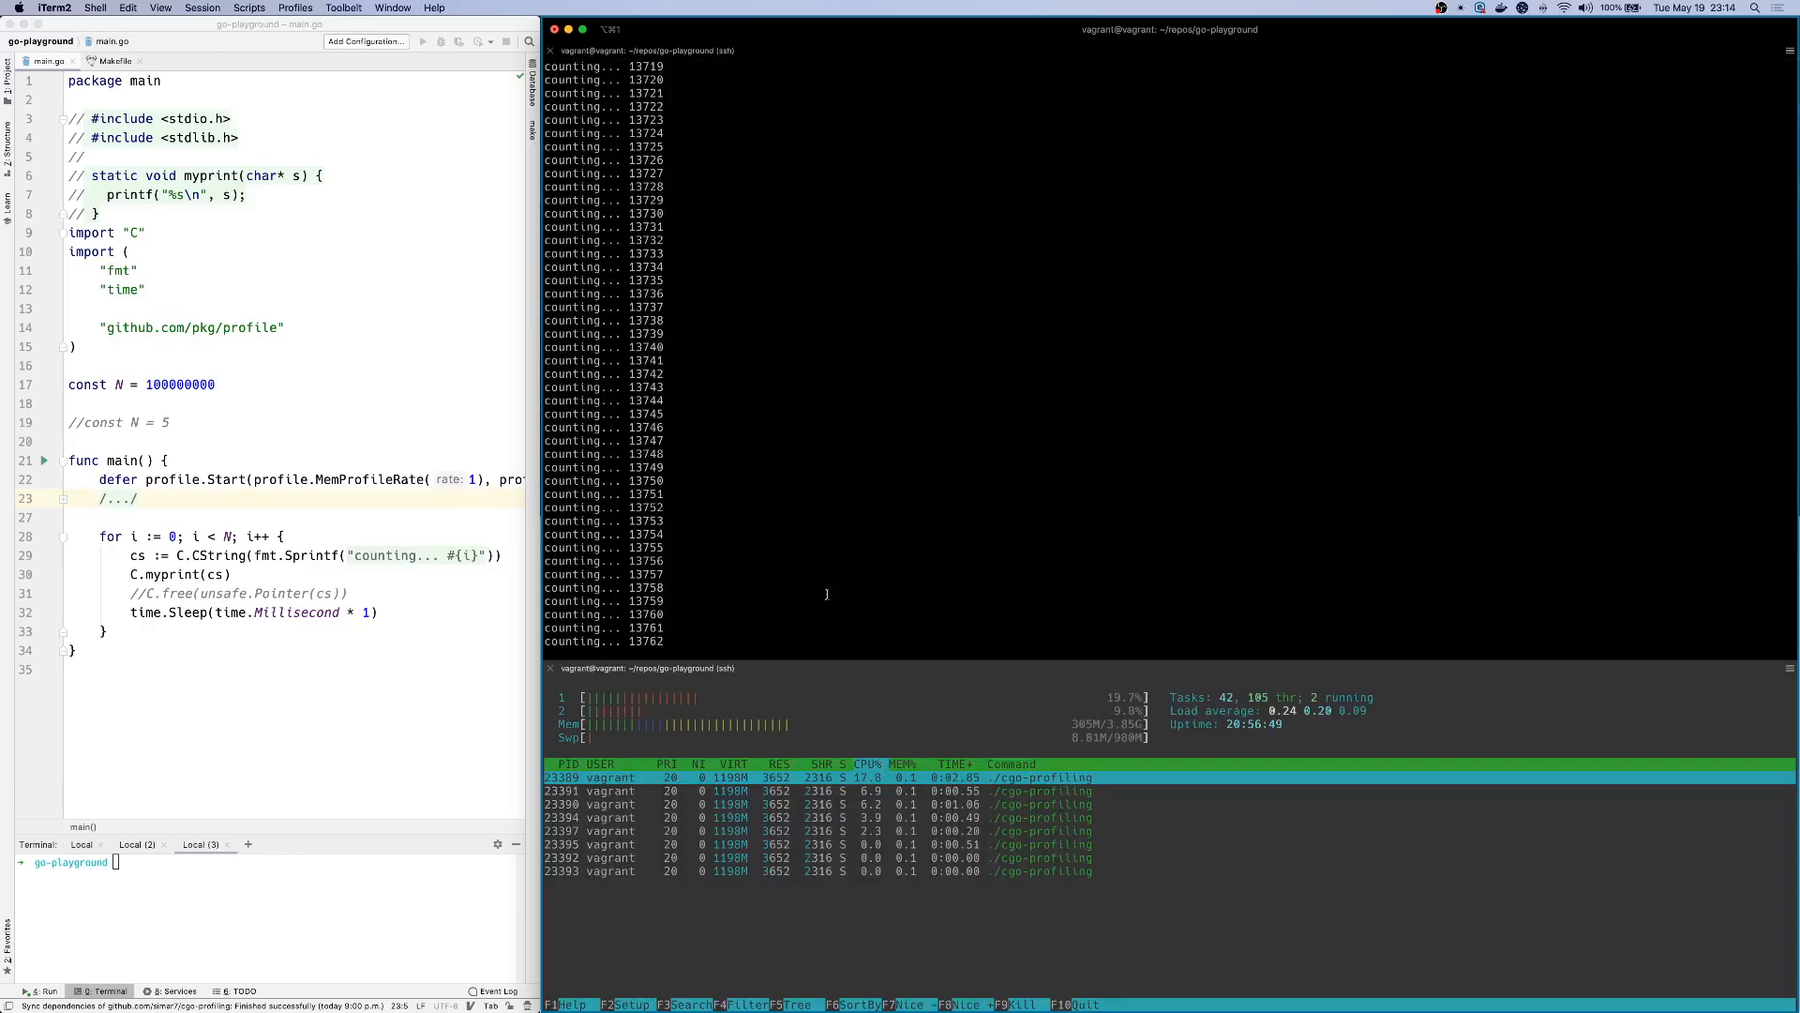
{"action": "key", "text": "ctrl+c"}
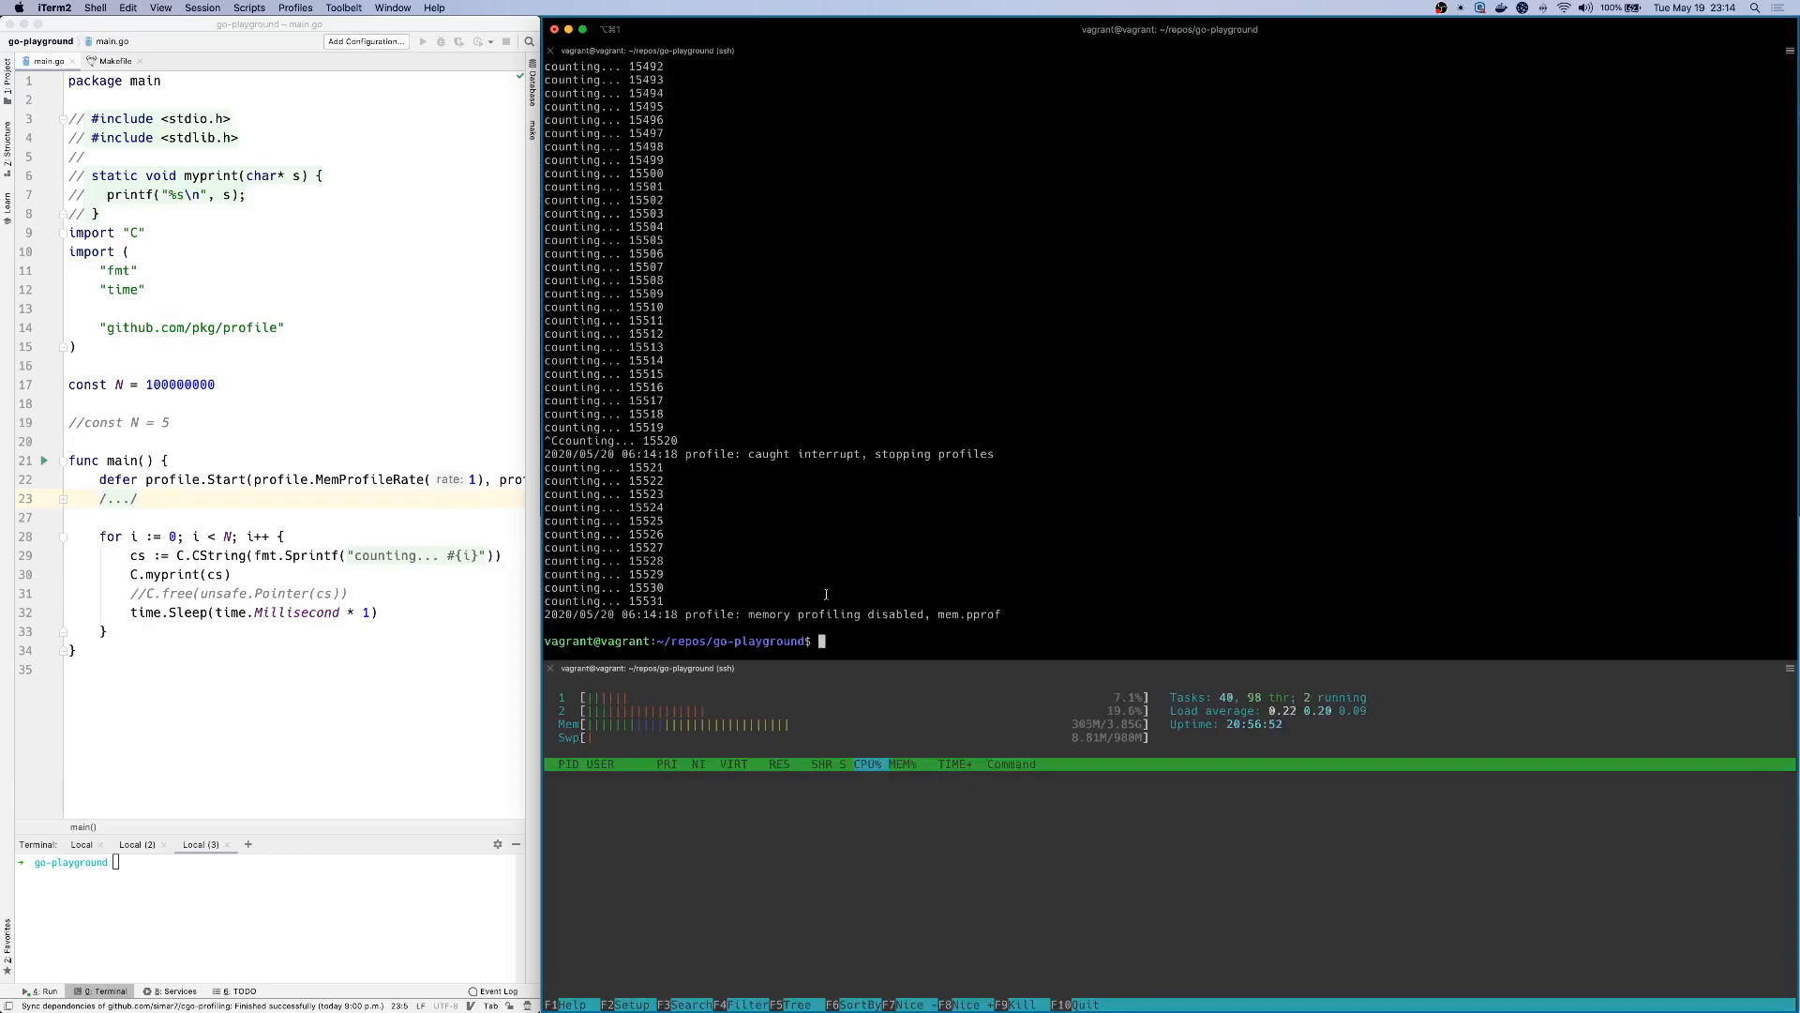
{"action": "double_click", "coordinate": [968, 615]}
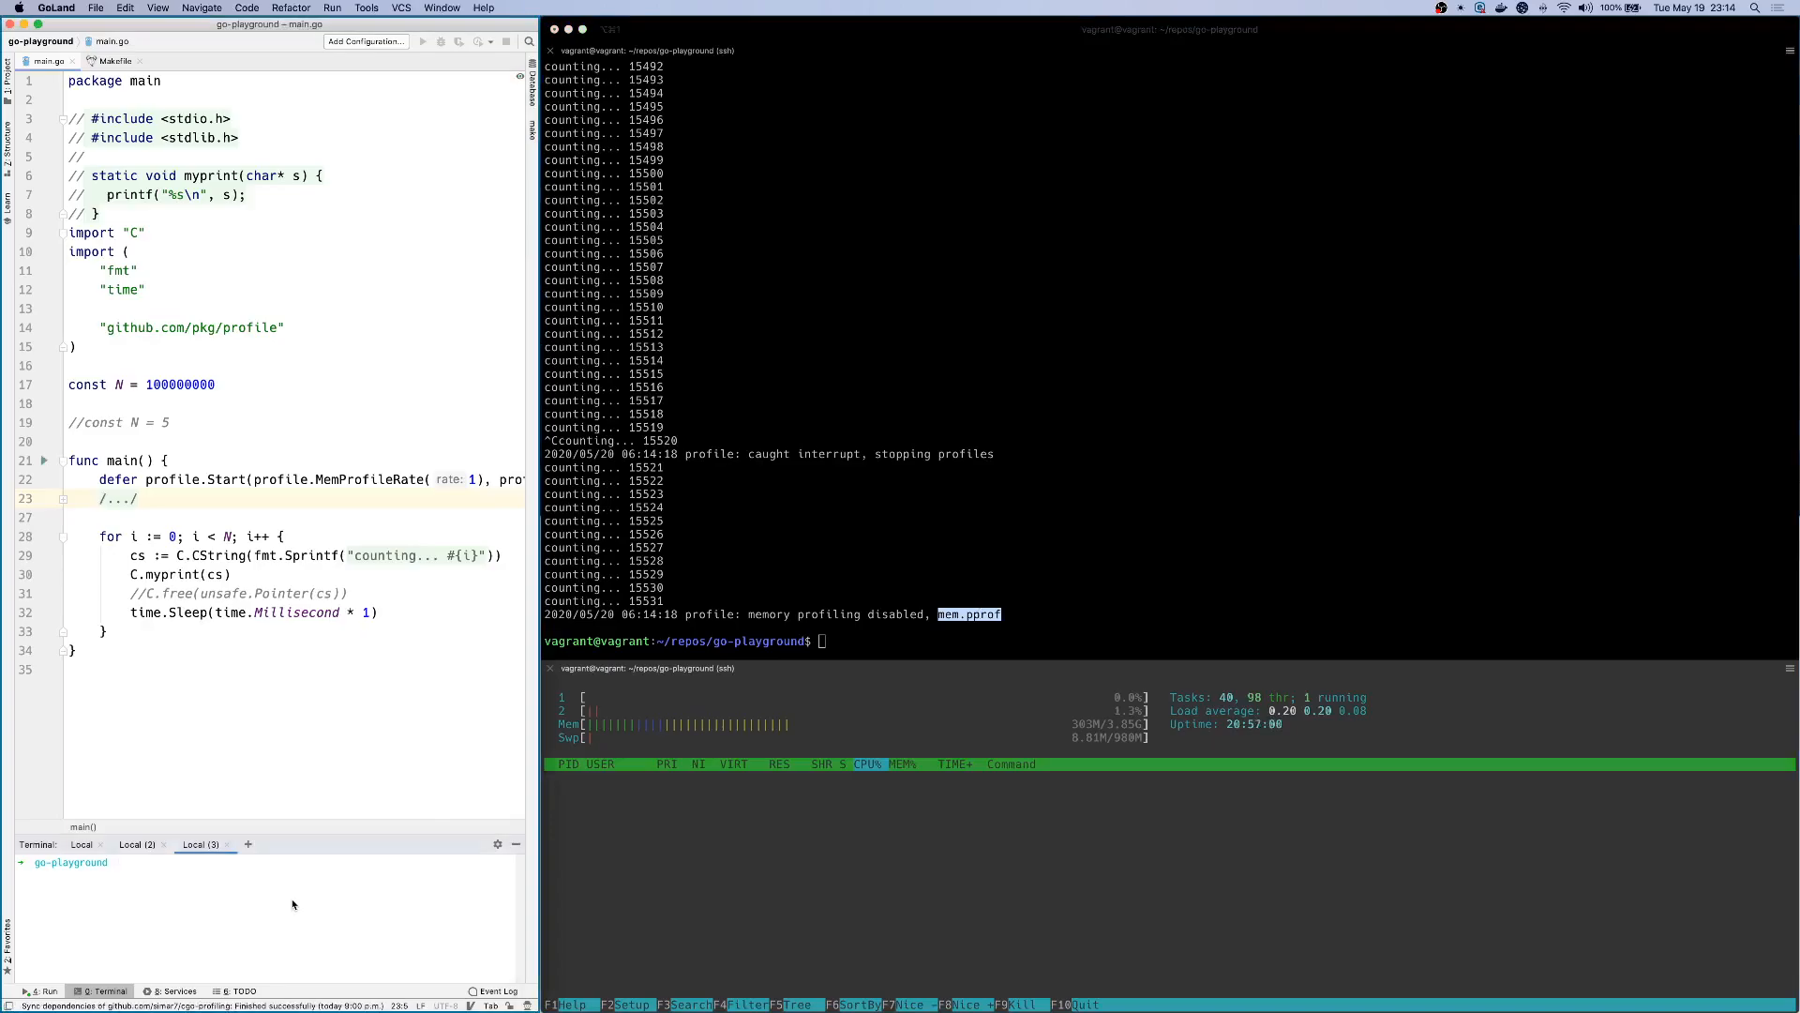
Step: Serve mem.pprof with go tool pprof on :6060 and view the alloc_space sample graph
{"action": "type", "text": "go tool pprof --http=:6060 ./mem.pprof"}
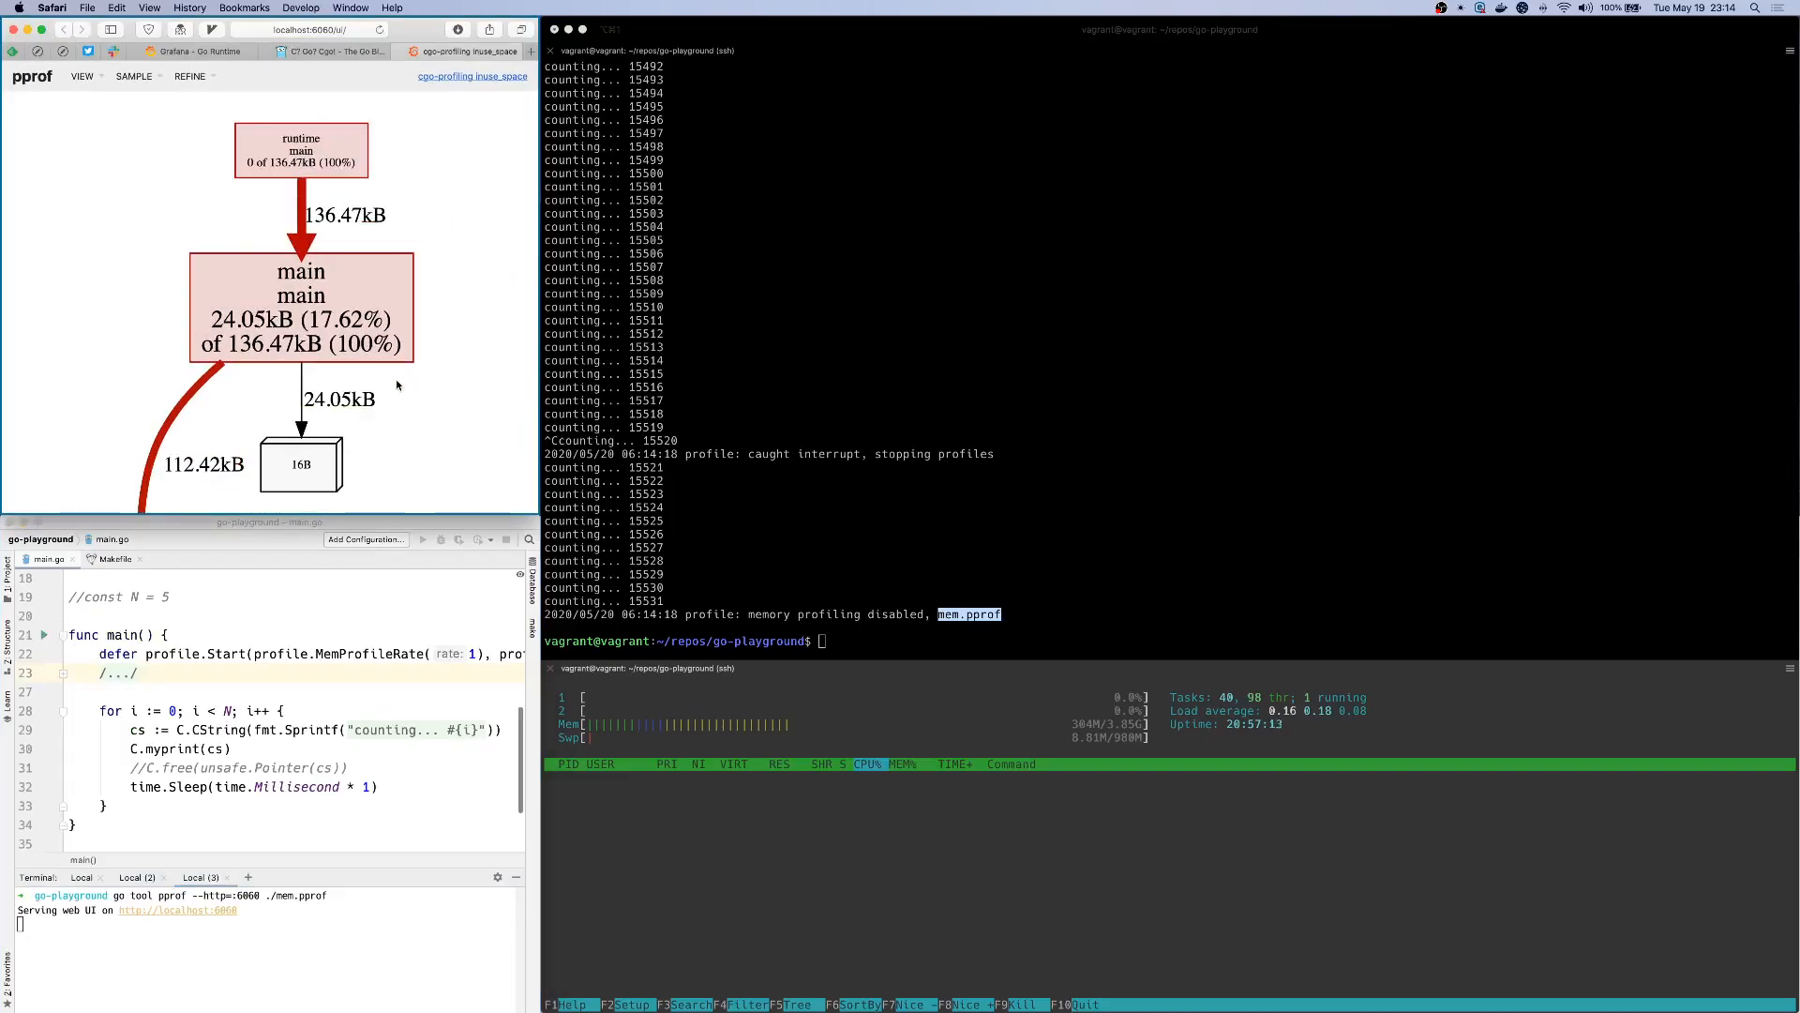
{"action": "left_click", "coordinate": [135, 75]}
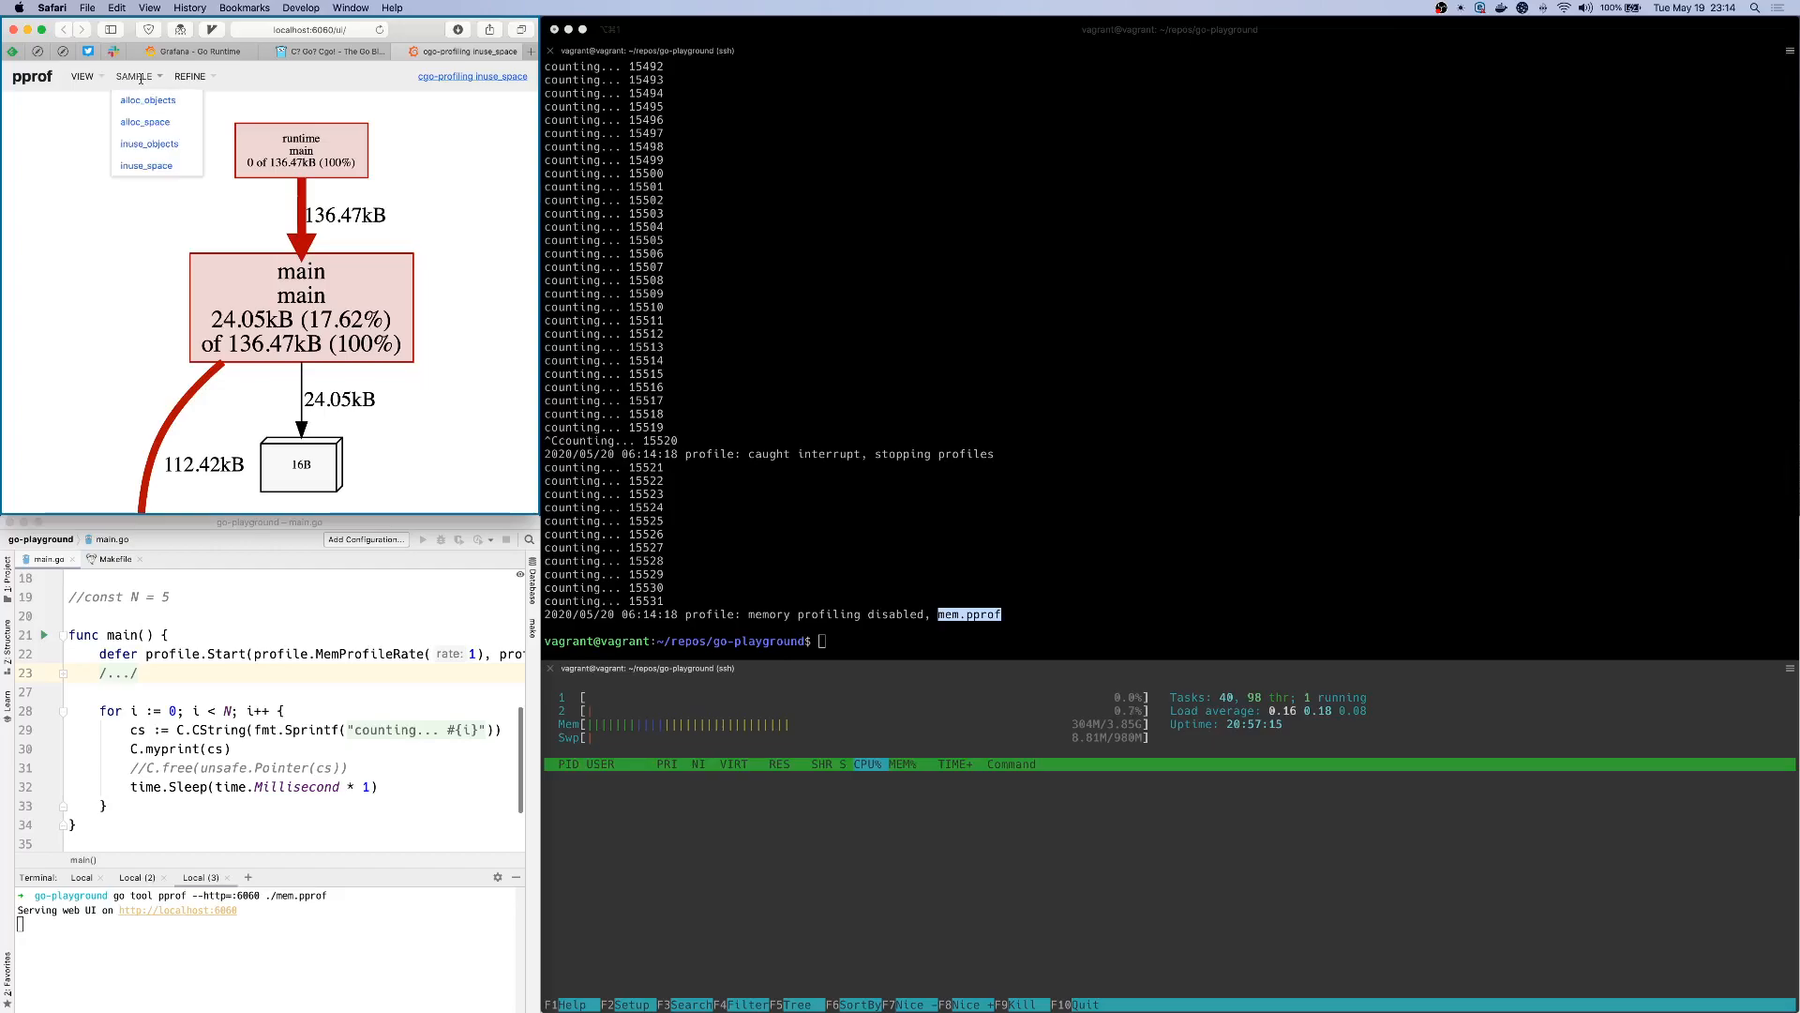
{"action": "left_click", "coordinate": [146, 122]}
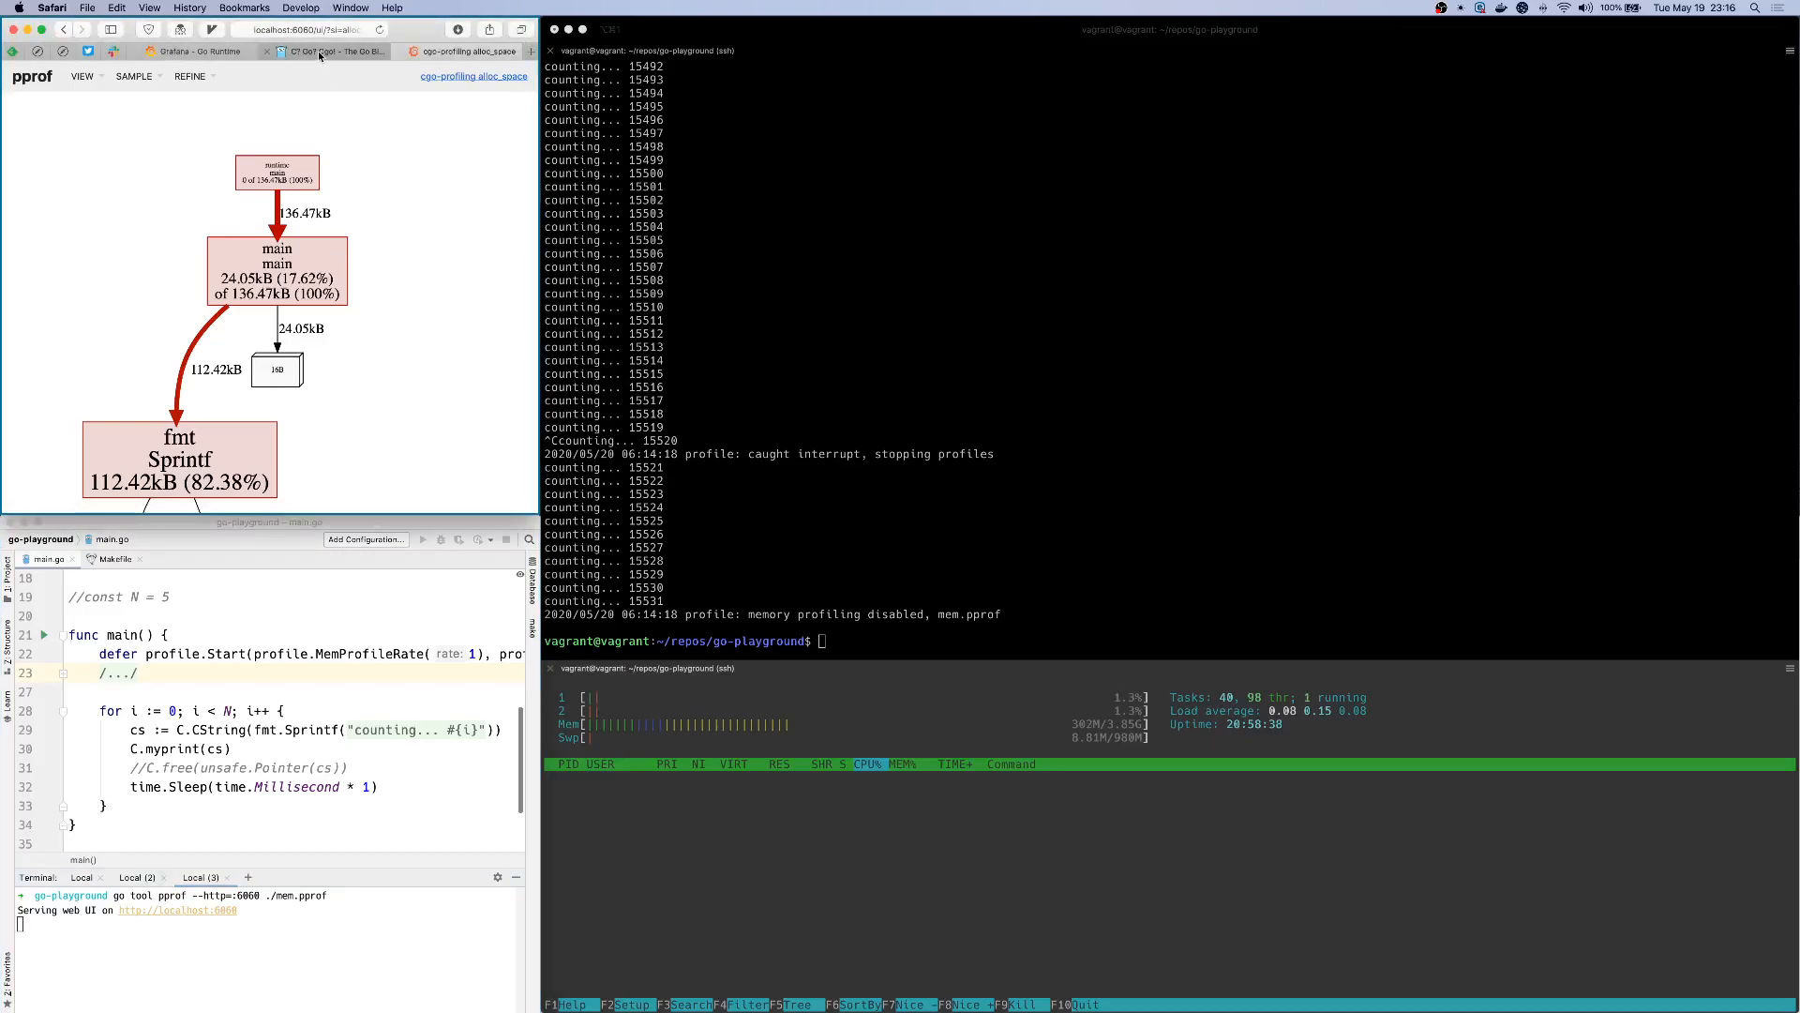
Step: Show the "C? Go? Cgo!" blog tab and scroll to its memory allocation section
{"action": "left_click", "coordinate": [333, 51]}
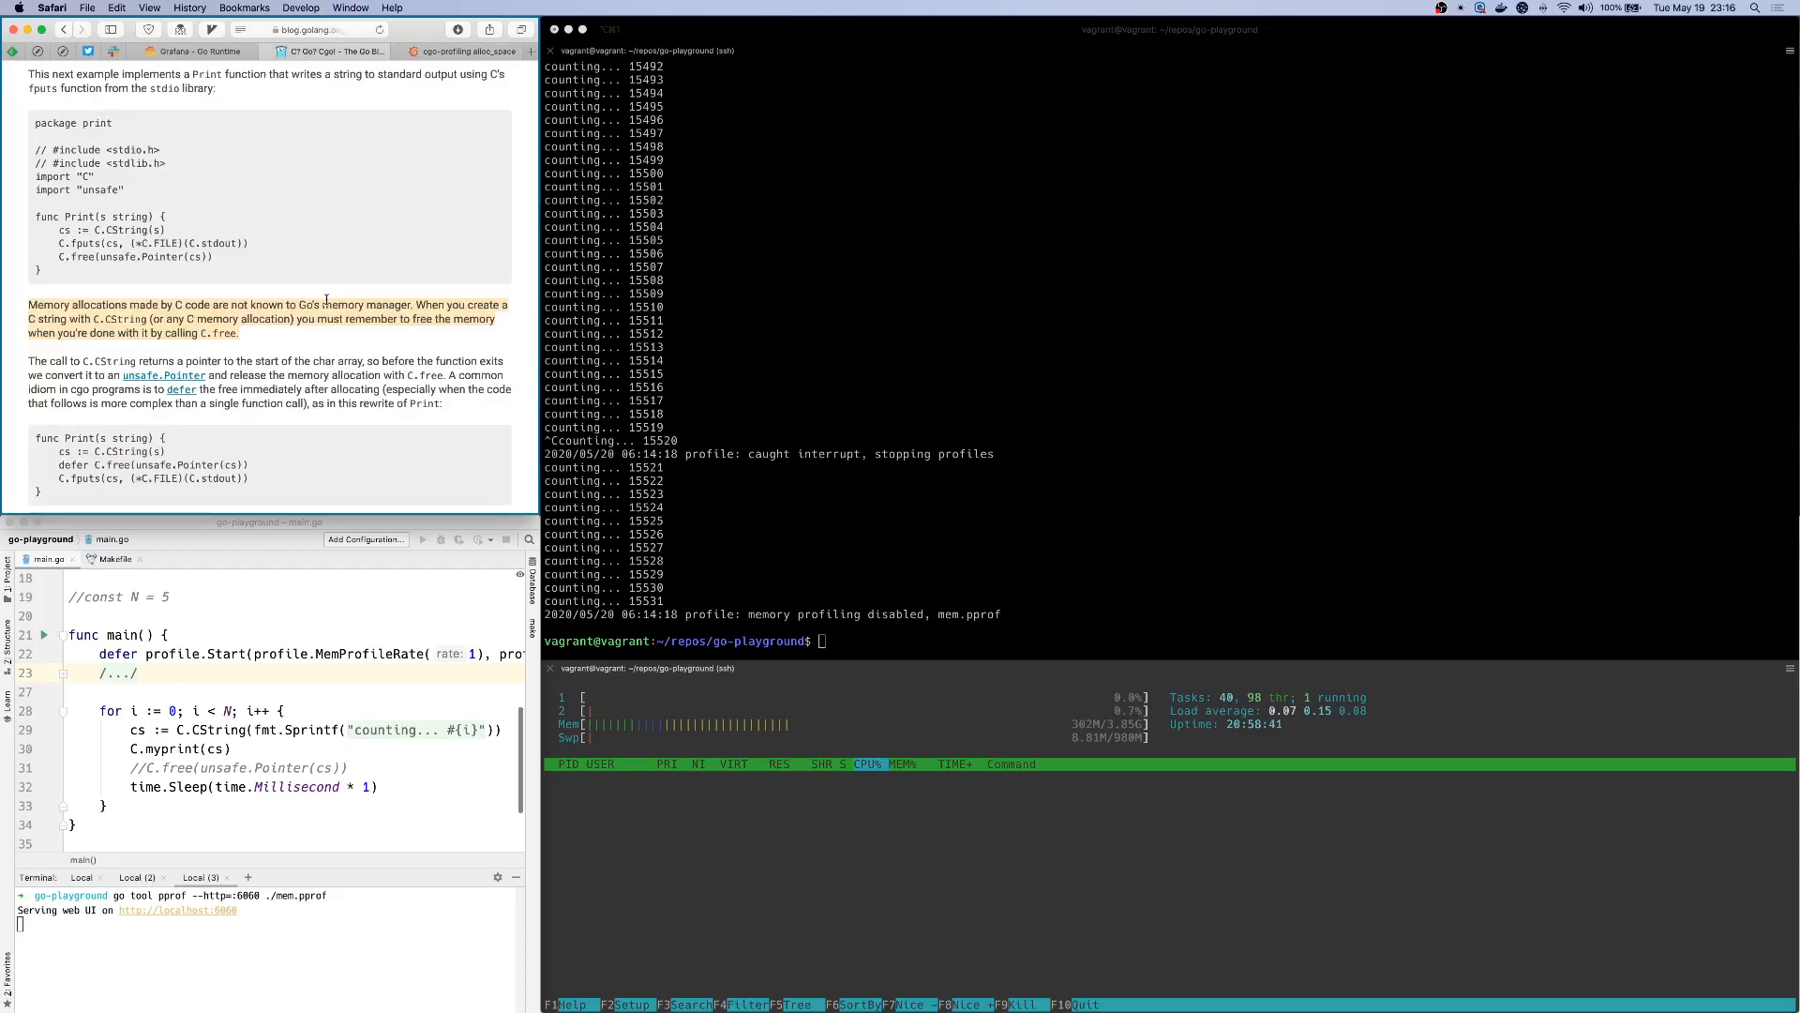
{"action": "scroll", "scroll_direction": "down", "scroll_amount": 3}
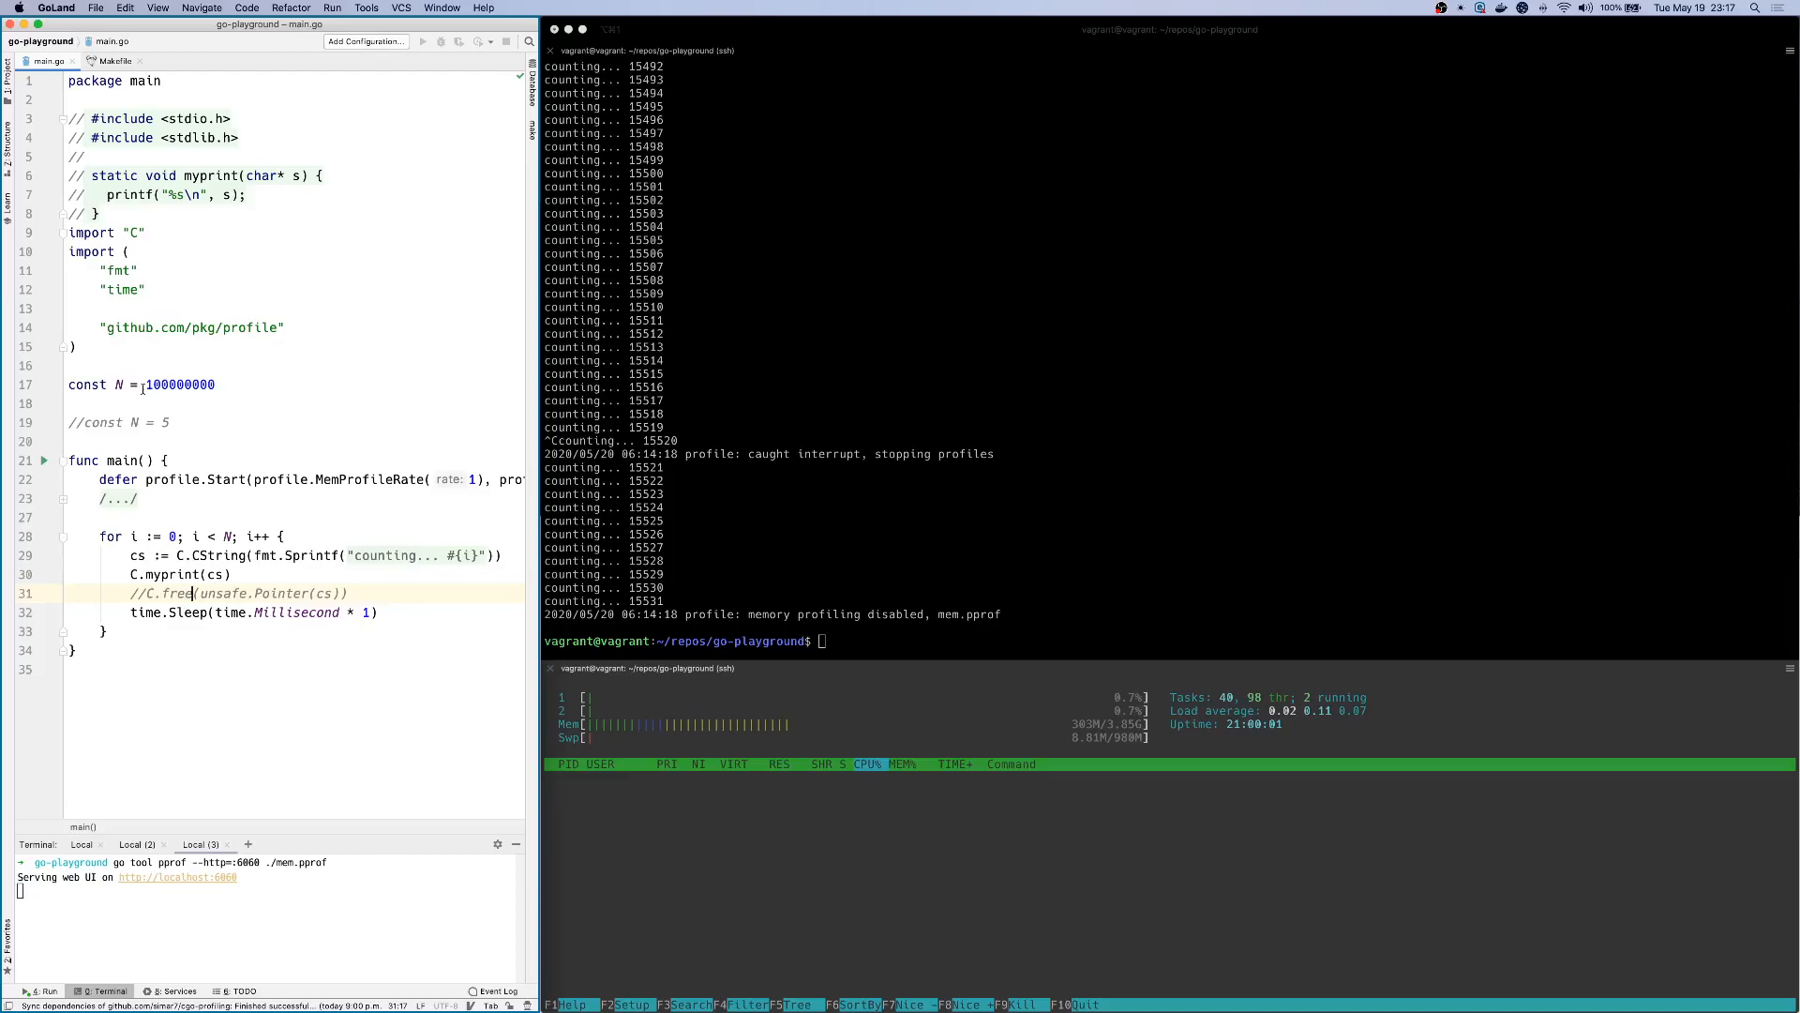
Step: Toggle a line comment in main.go, run make valgrind for the leak summary, then clear the terminal
{"action": "left_click", "coordinate": [150, 385]}
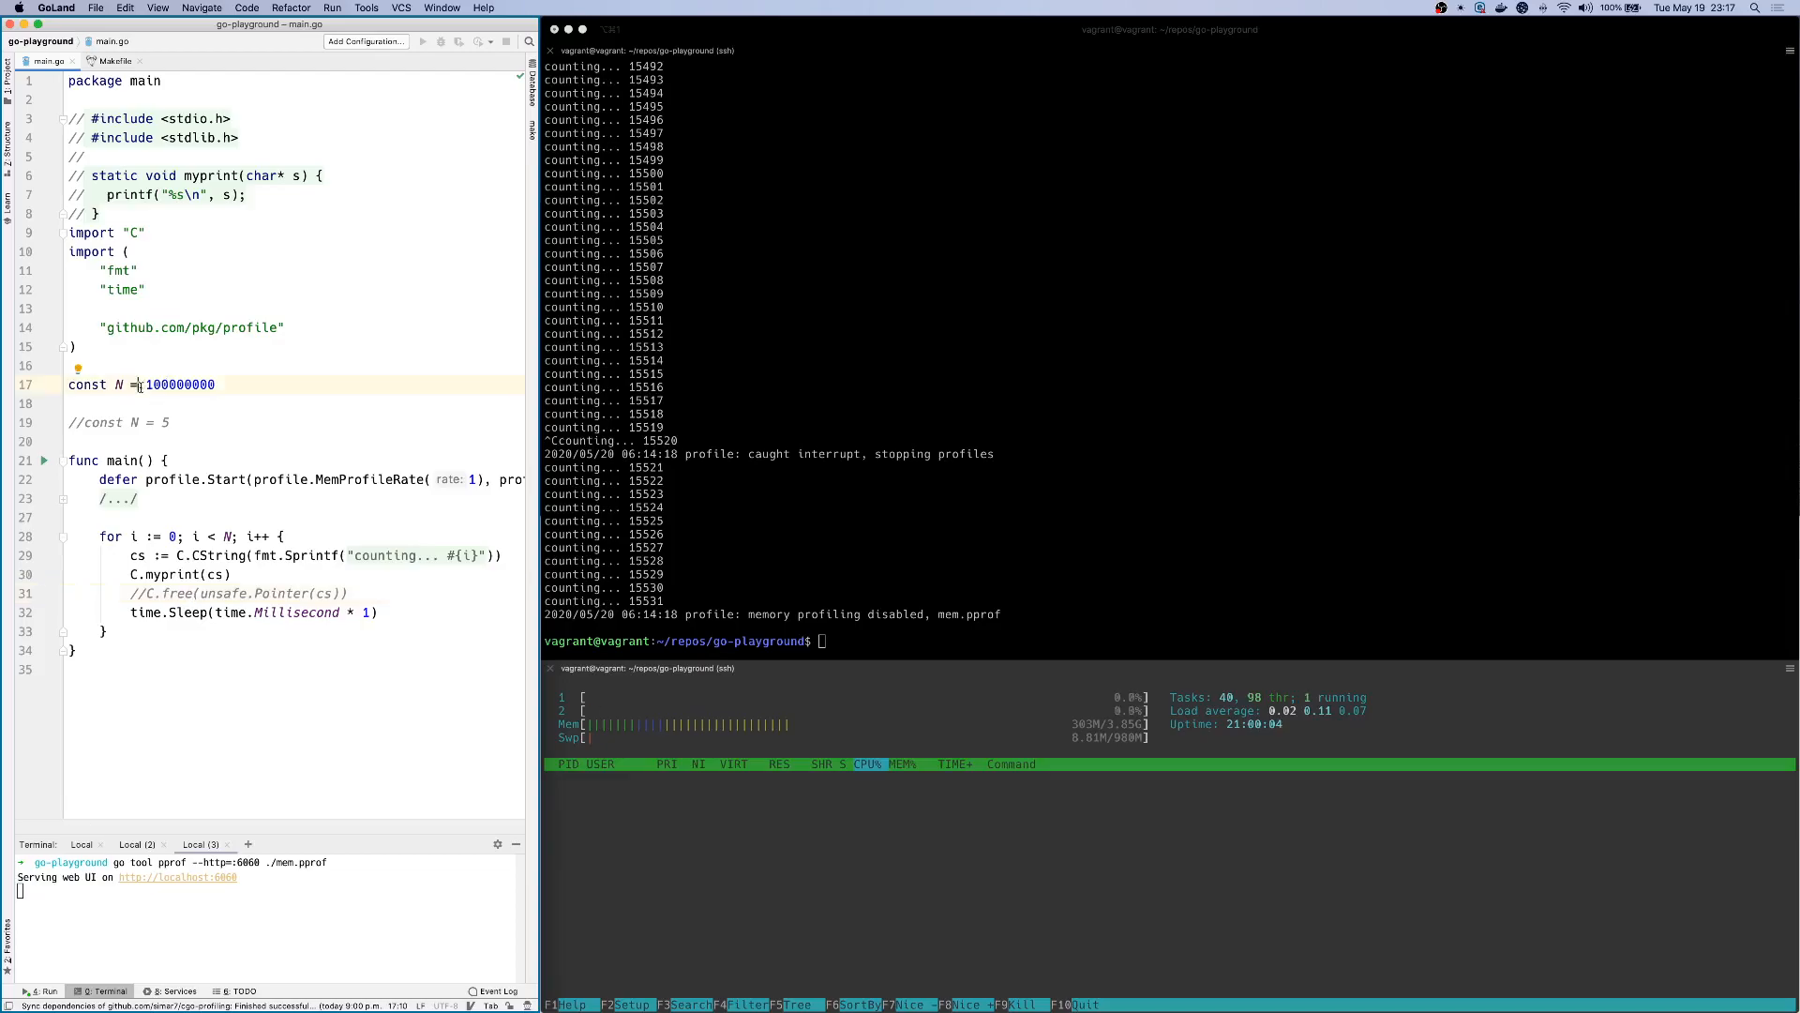
{"action": "key", "text": "cmd+/"}
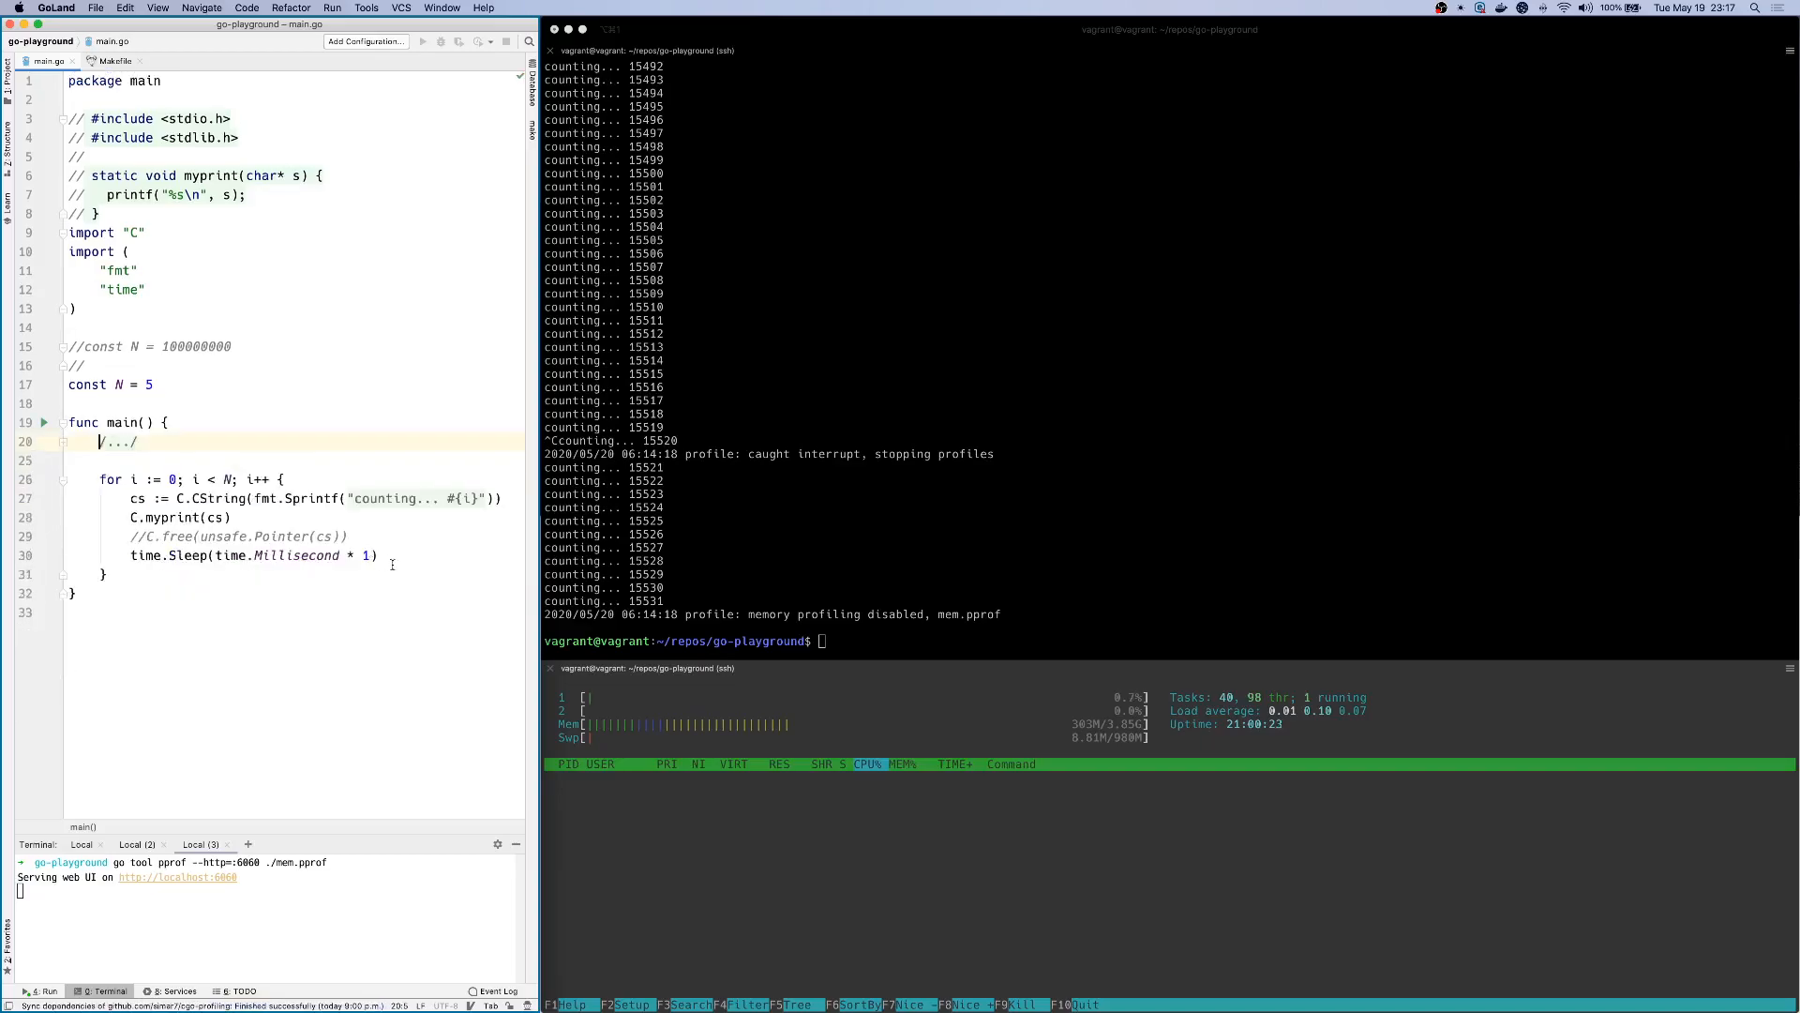
{"action": "type", "text": "make val"}
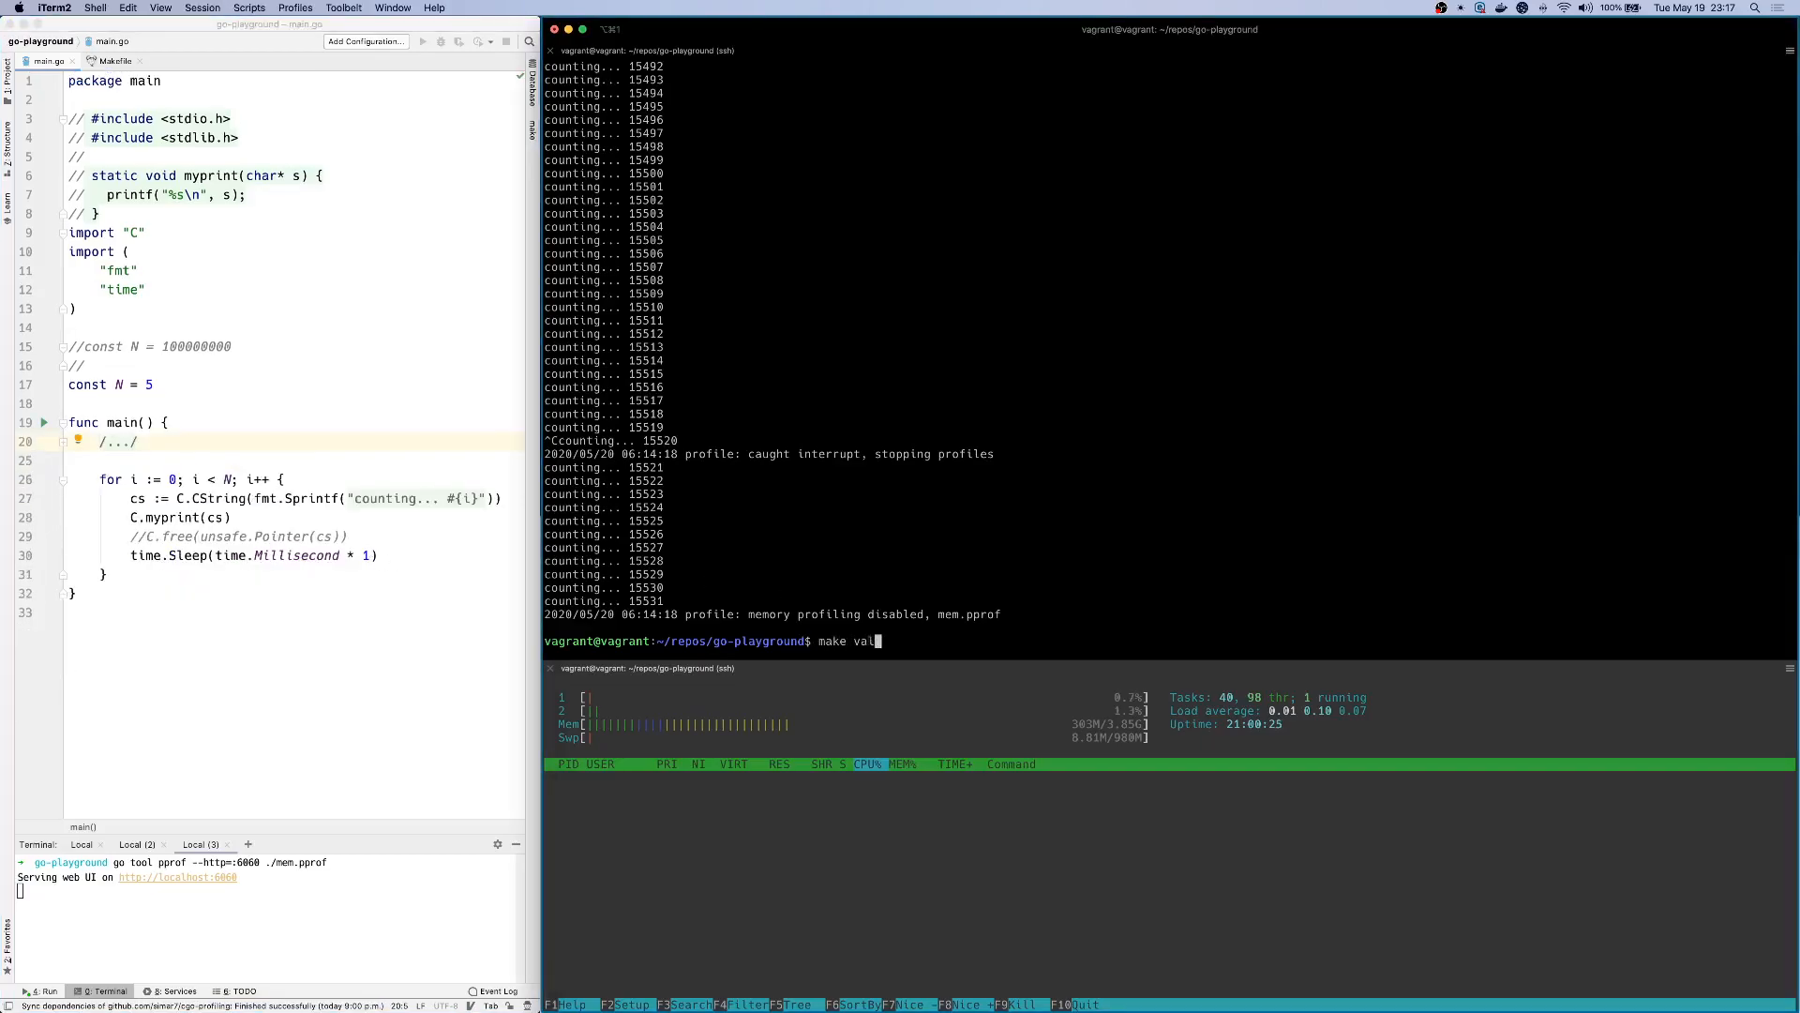
{"action": "type", "text": "g"}
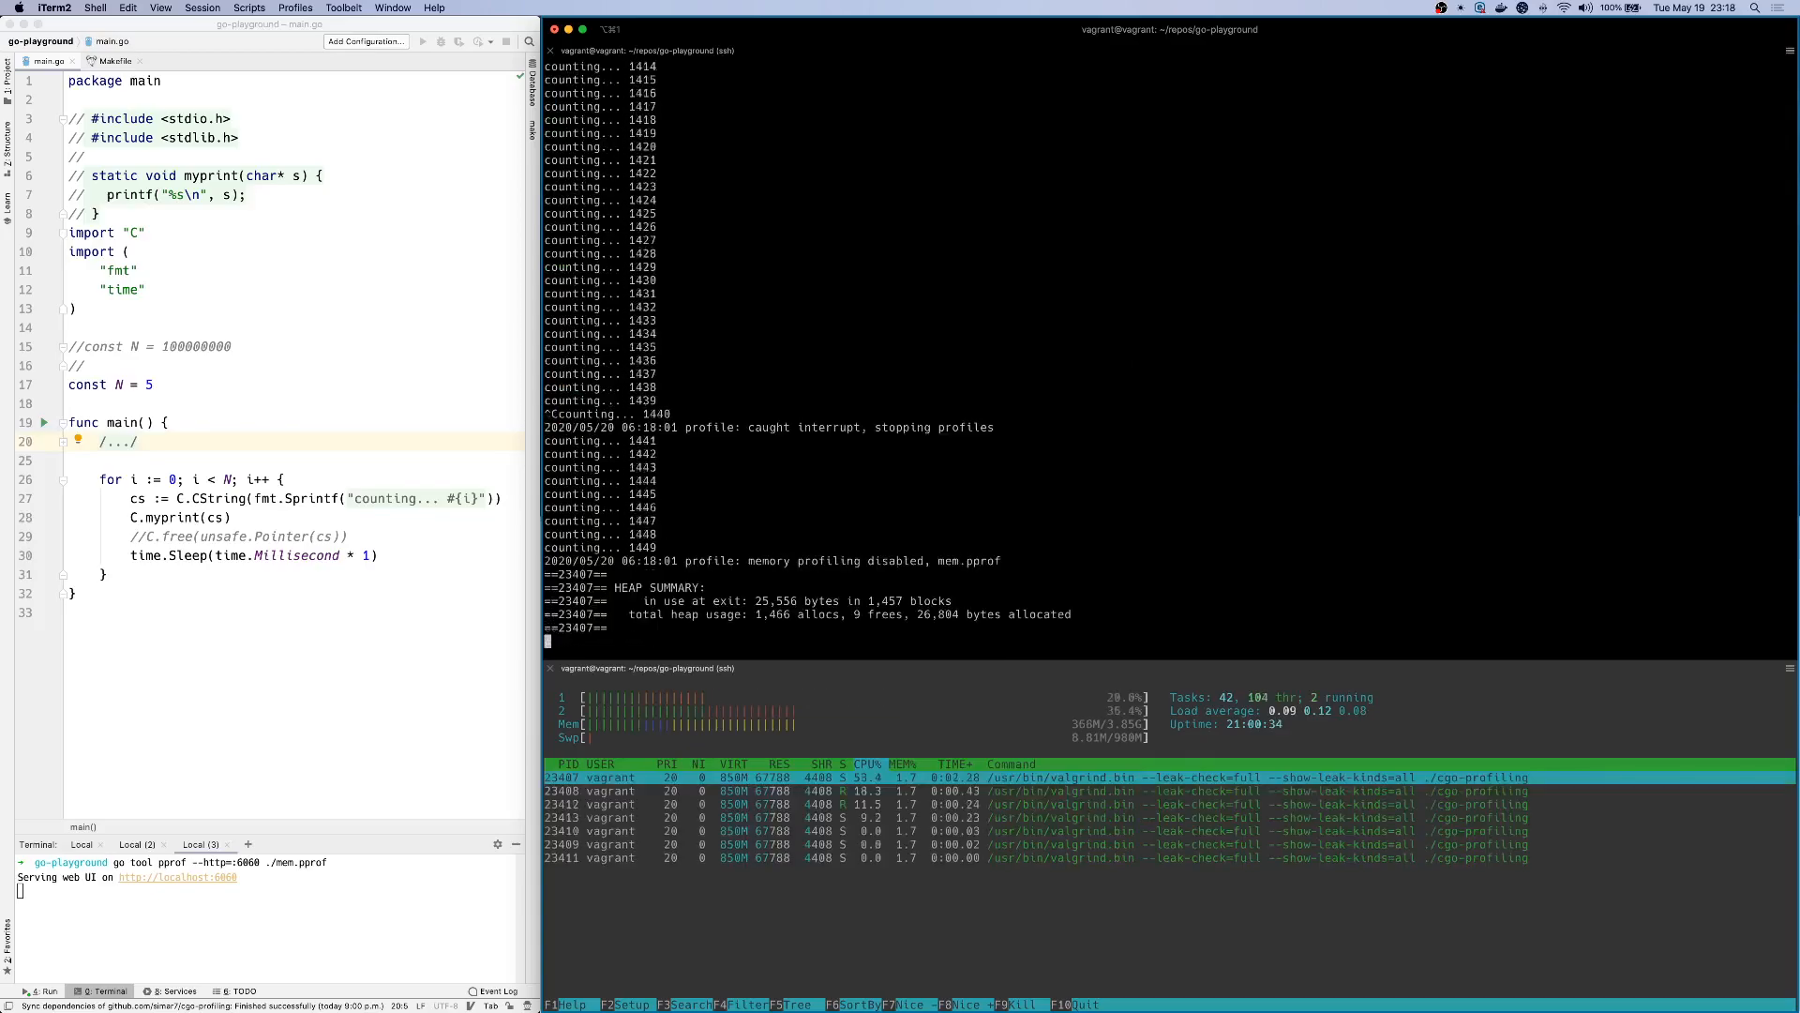
{"action": "type", "text": "clear"}
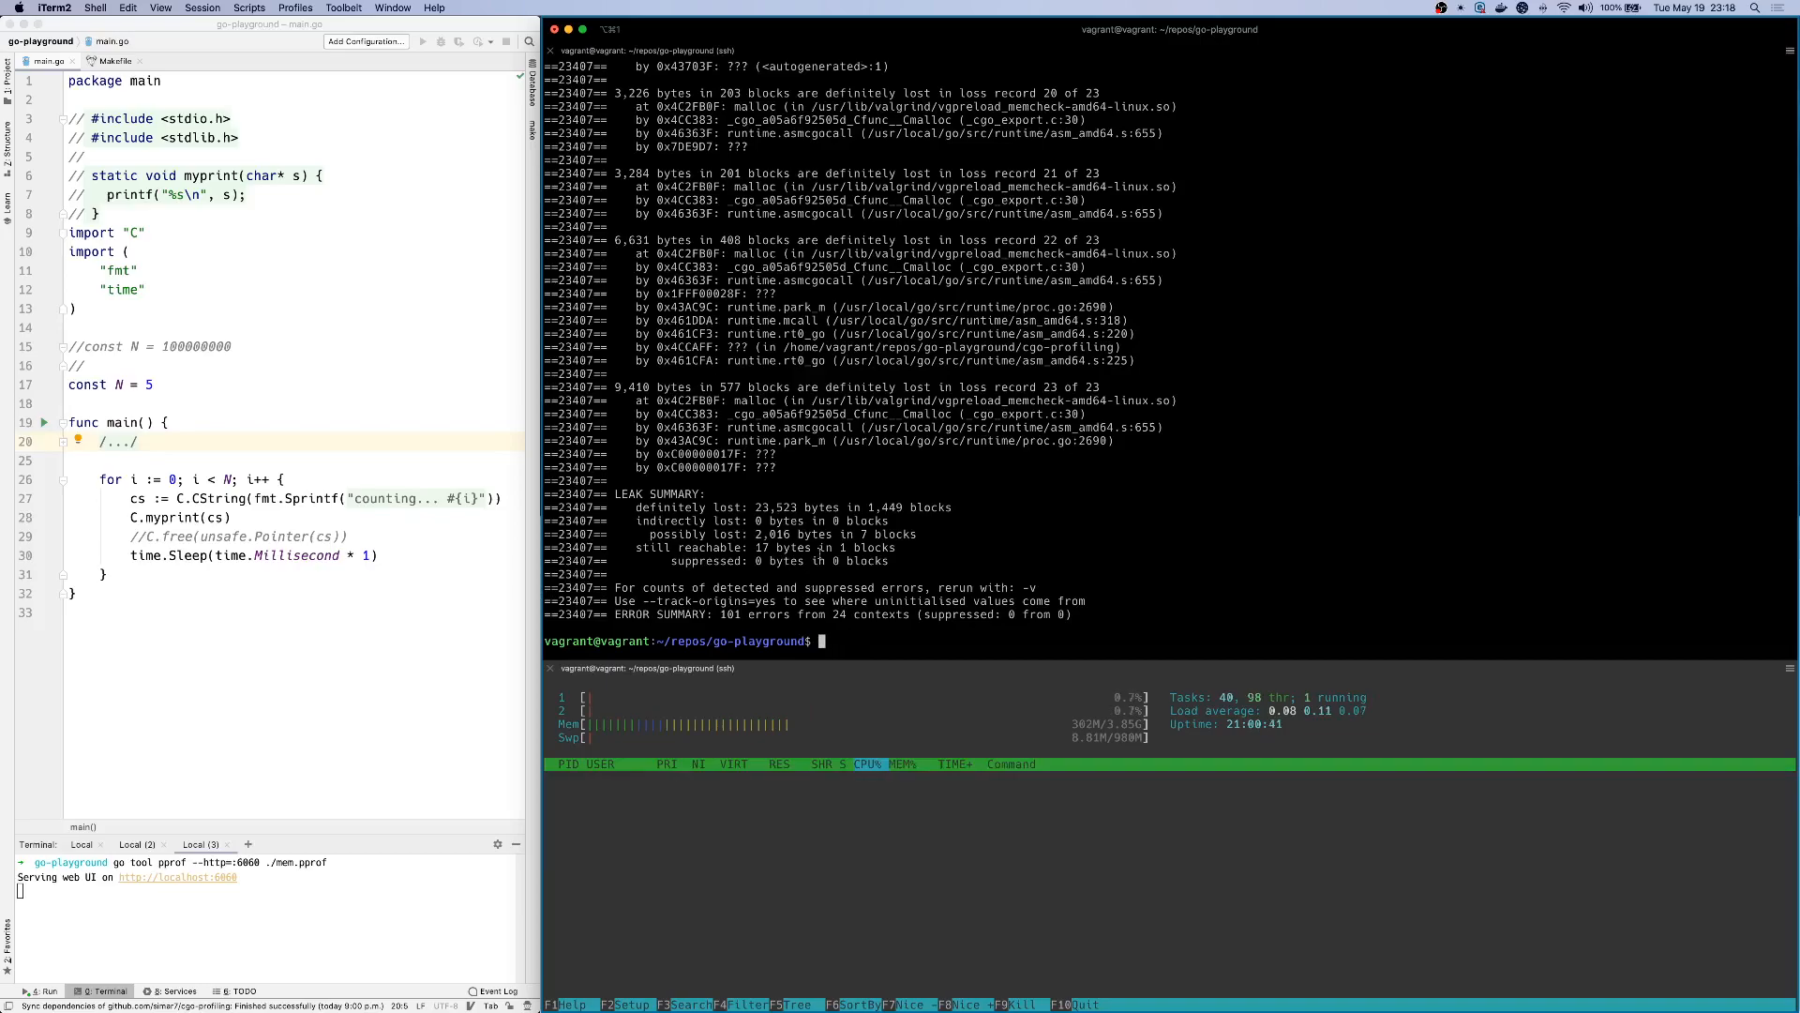
Step: Clear the terminal, run make clean build, then make valgrind for fresh loss records
{"action": "type", "text": "clear"}
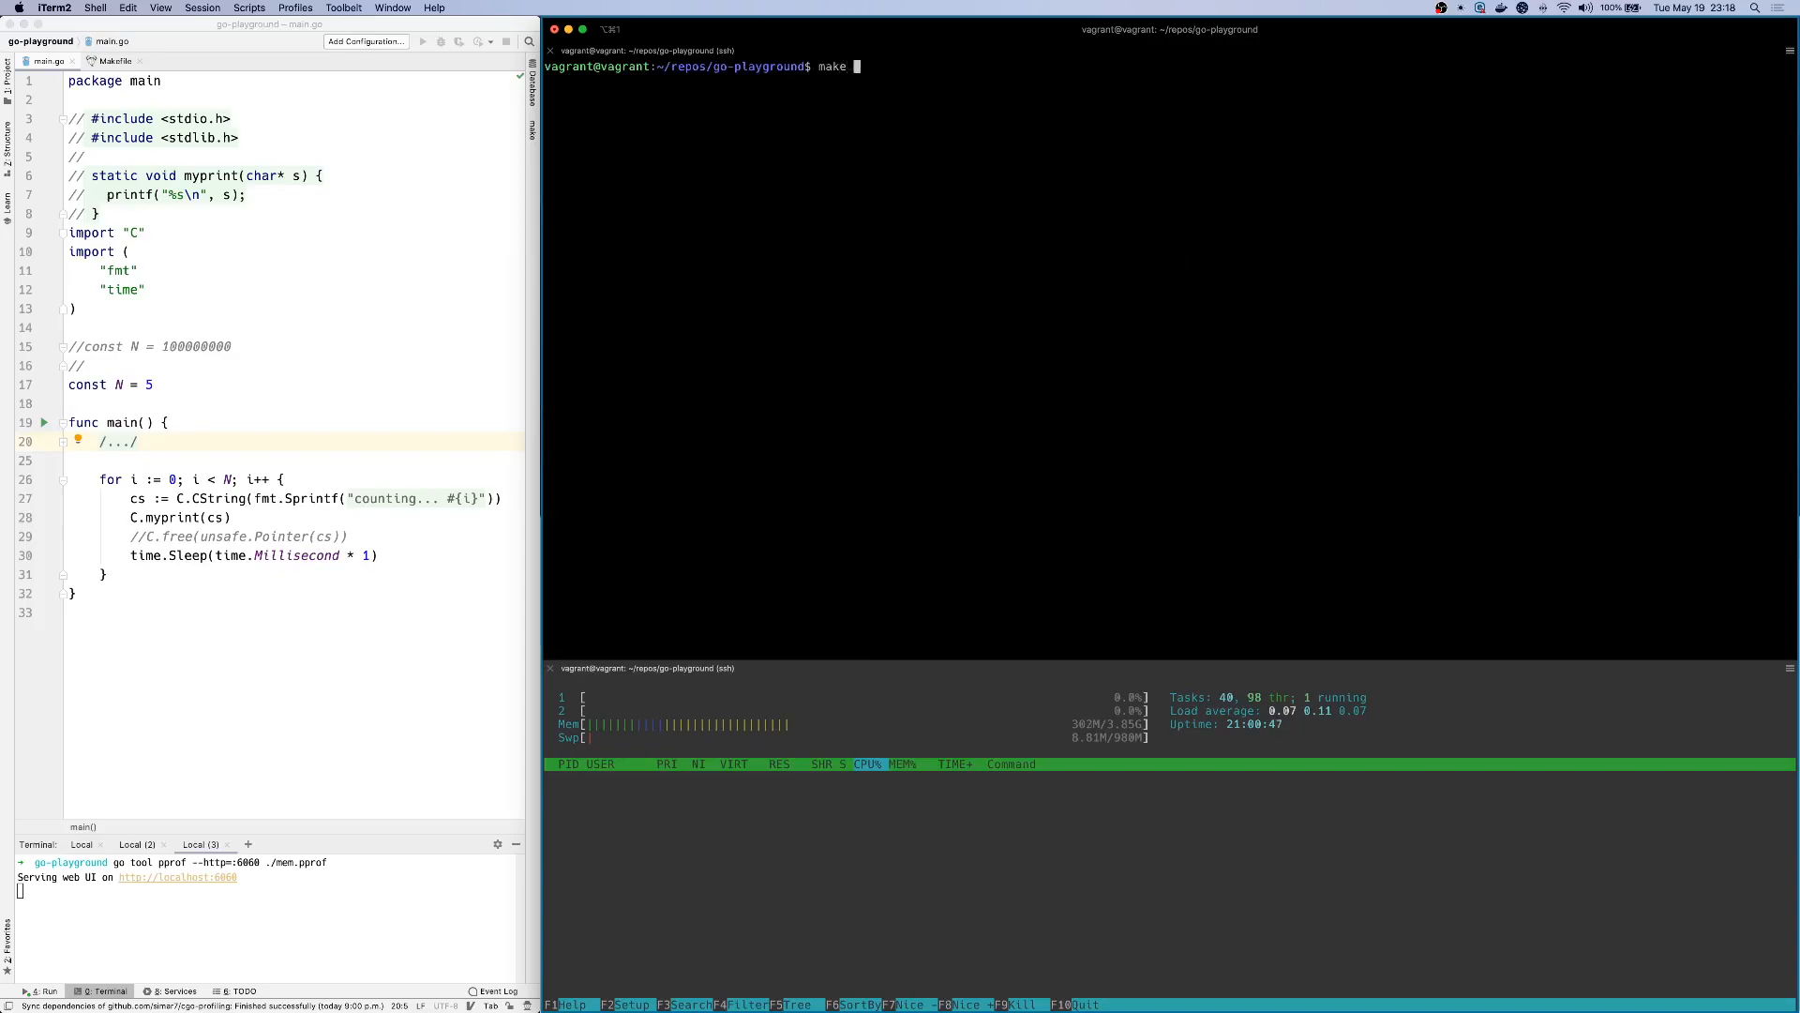
{"action": "type", "text": "clean build"}
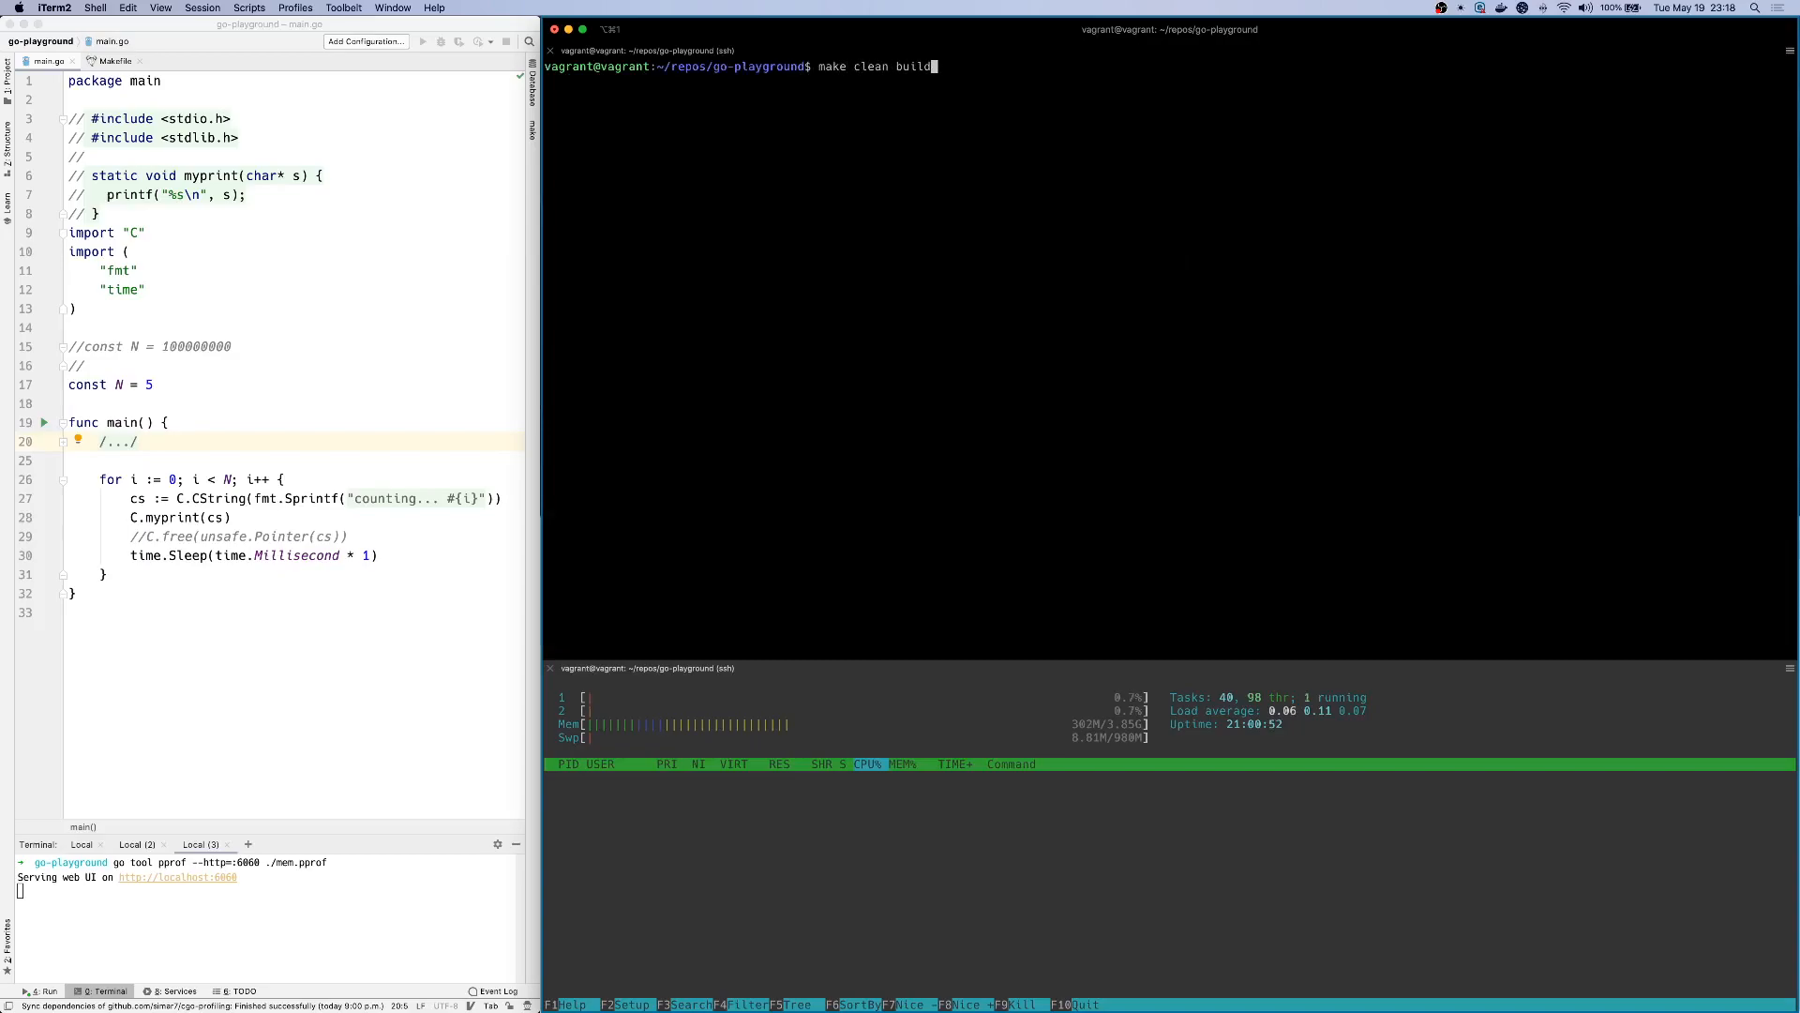
{"action": "key", "text": "Return"}
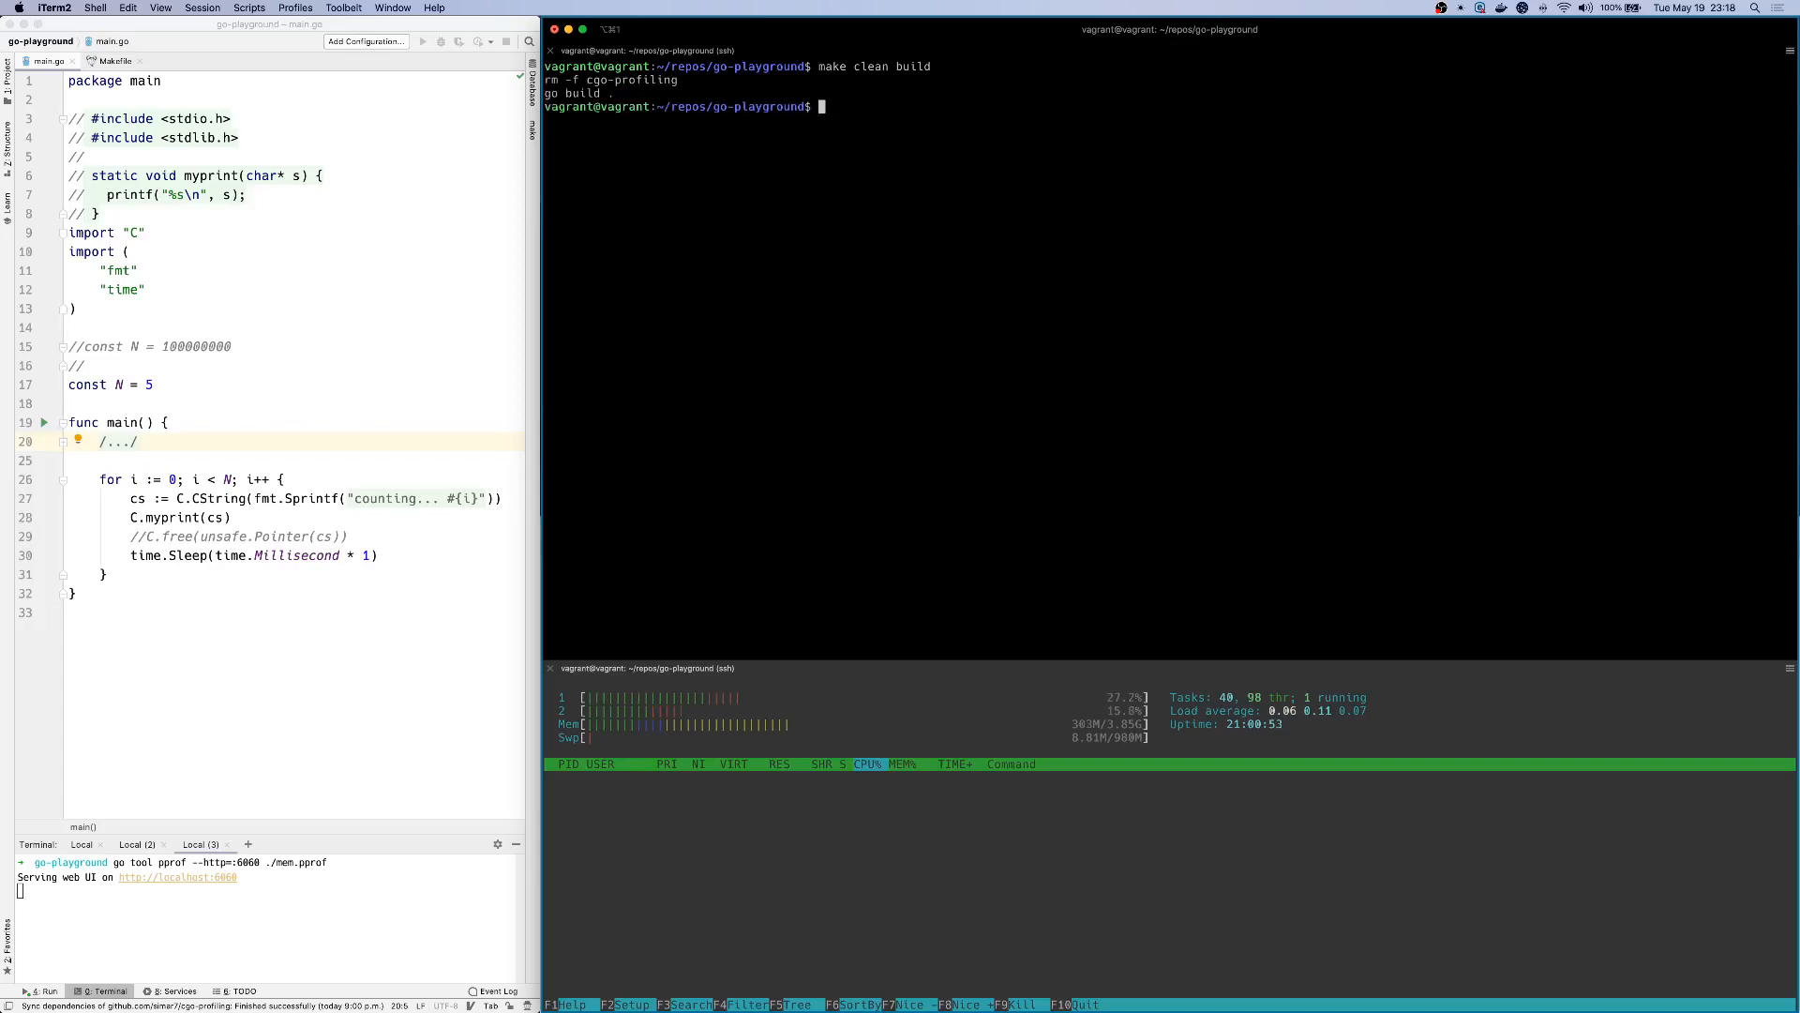
{"action": "type", "text": "make valgrind"}
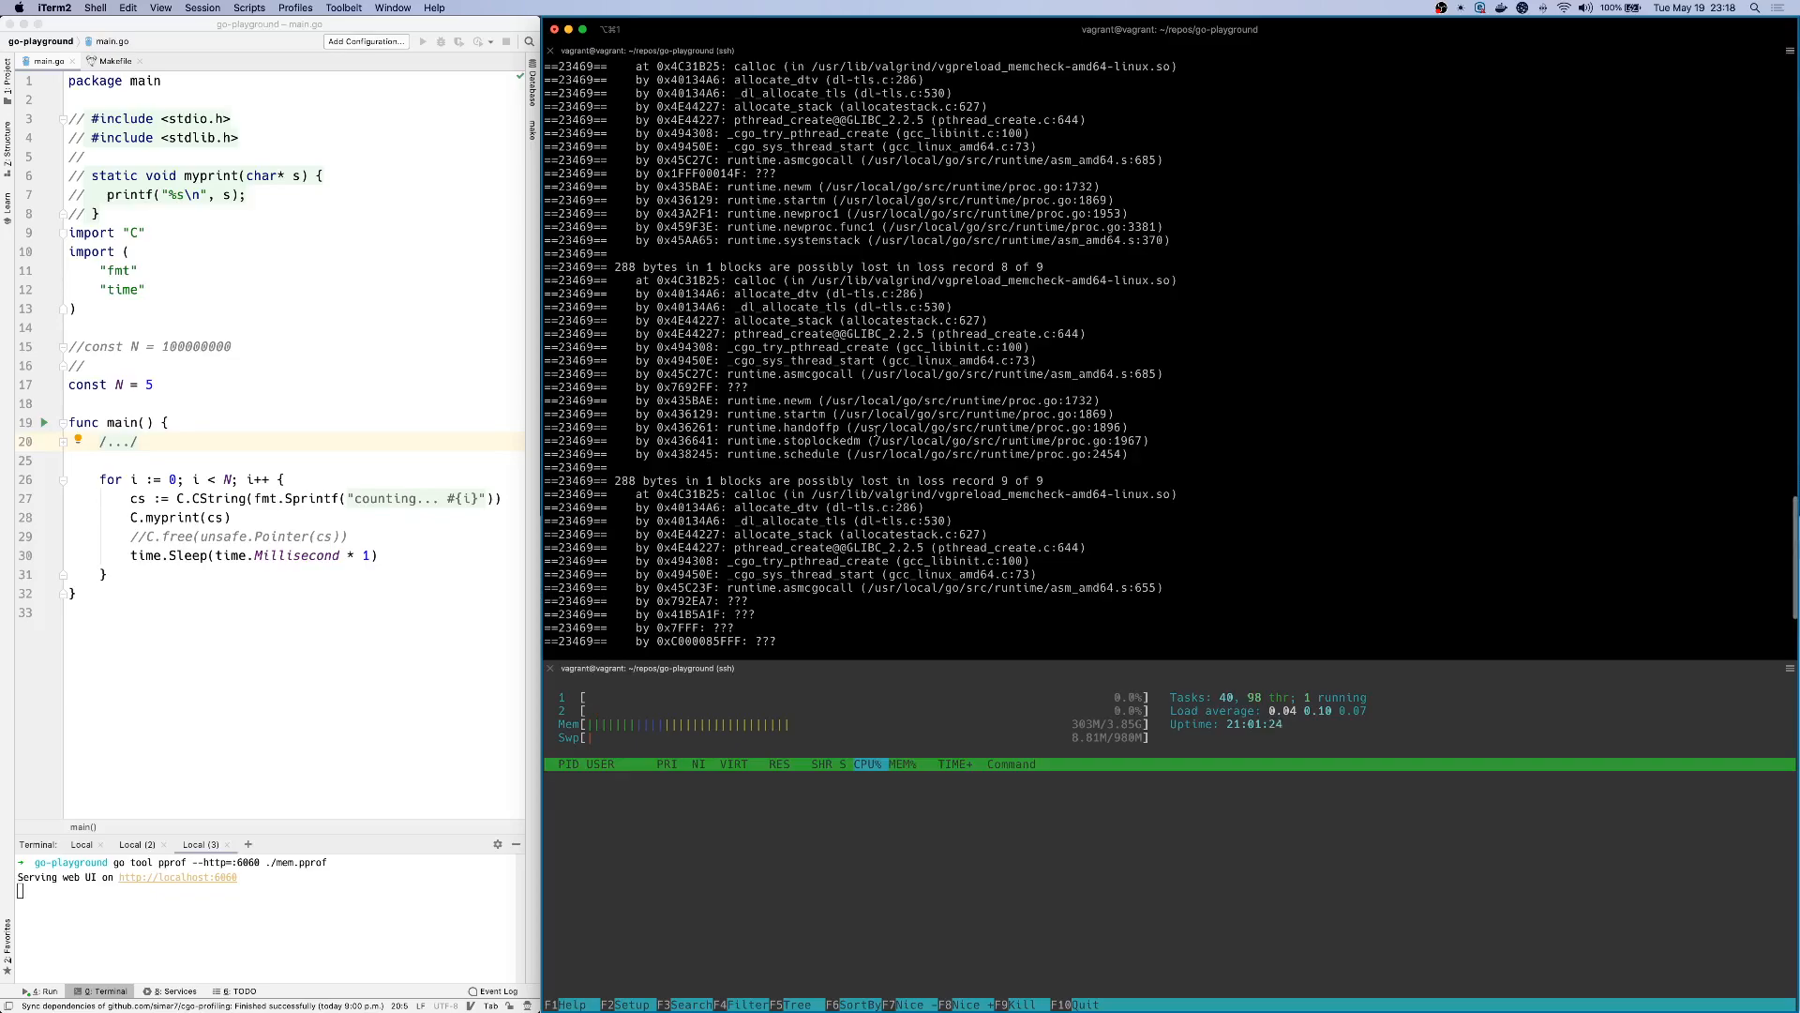
Step: Restore the C.free(unsafe.Pointer(cs)) call and the "unsafe" import in main.go
{"action": "scroll", "scroll_direction": "up", "scroll_amount": 3}
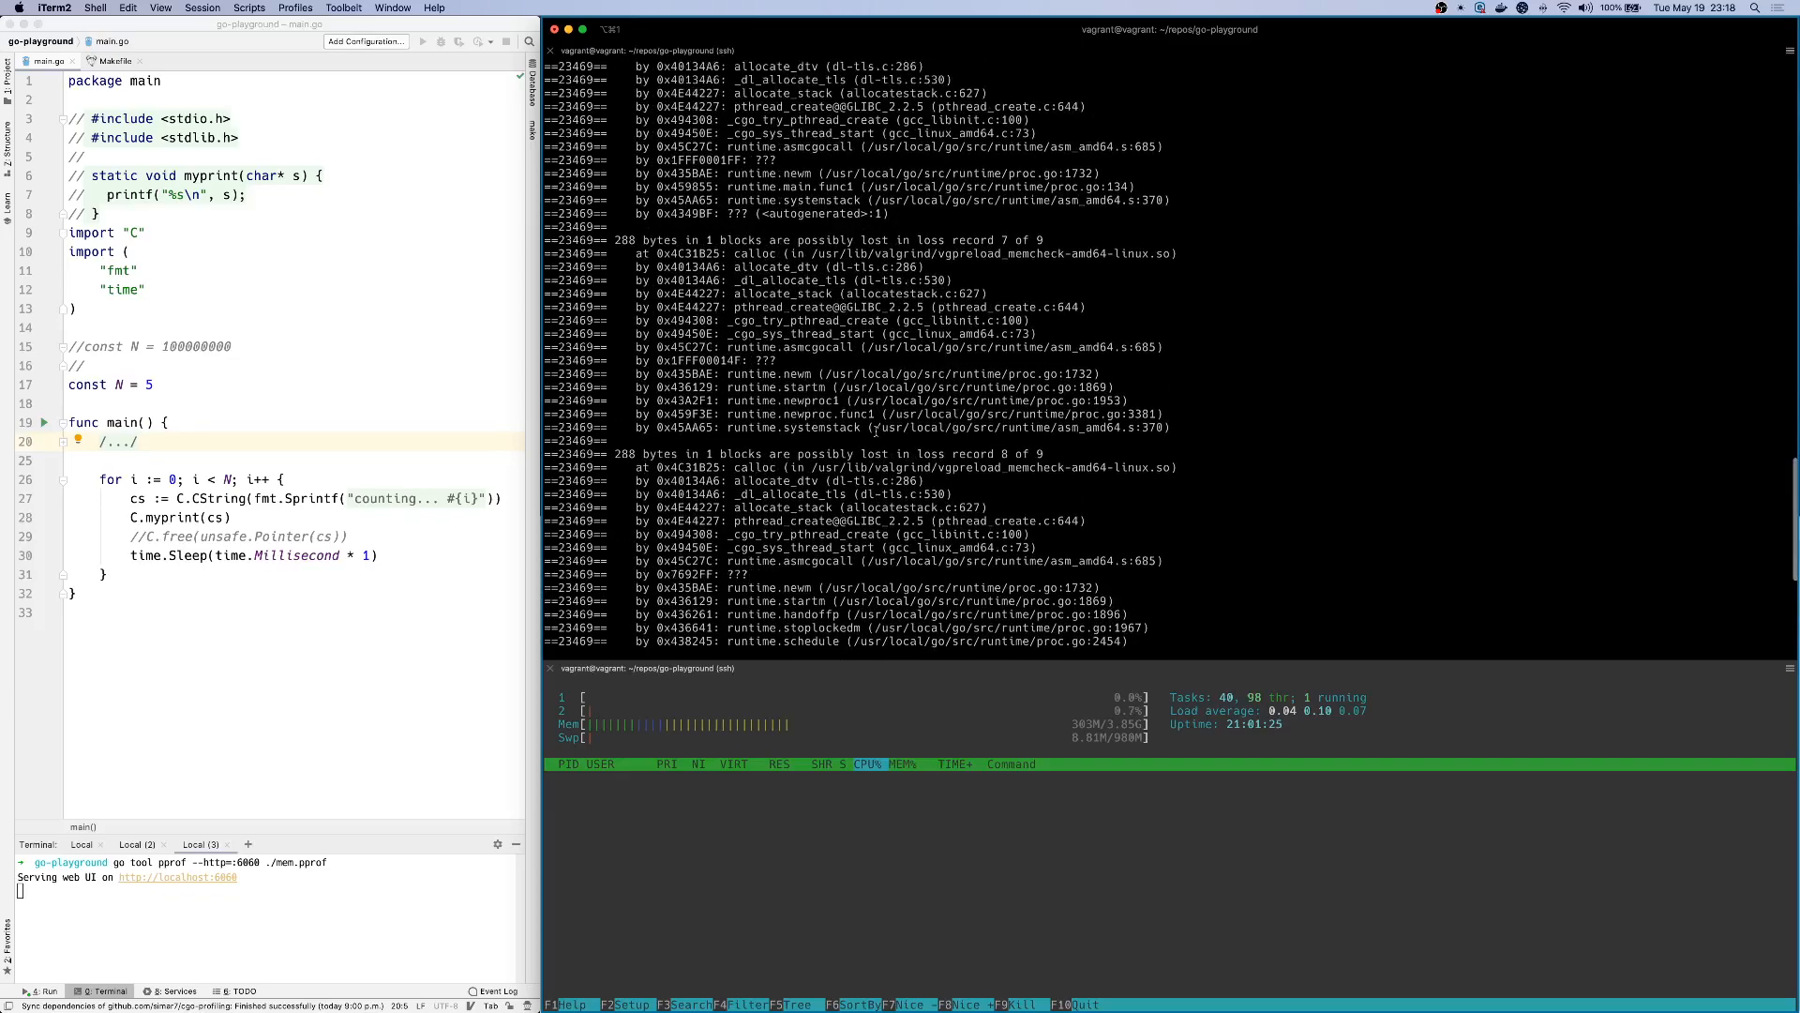
{"action": "scroll", "scroll_direction": "down", "scroll_amount": 3}
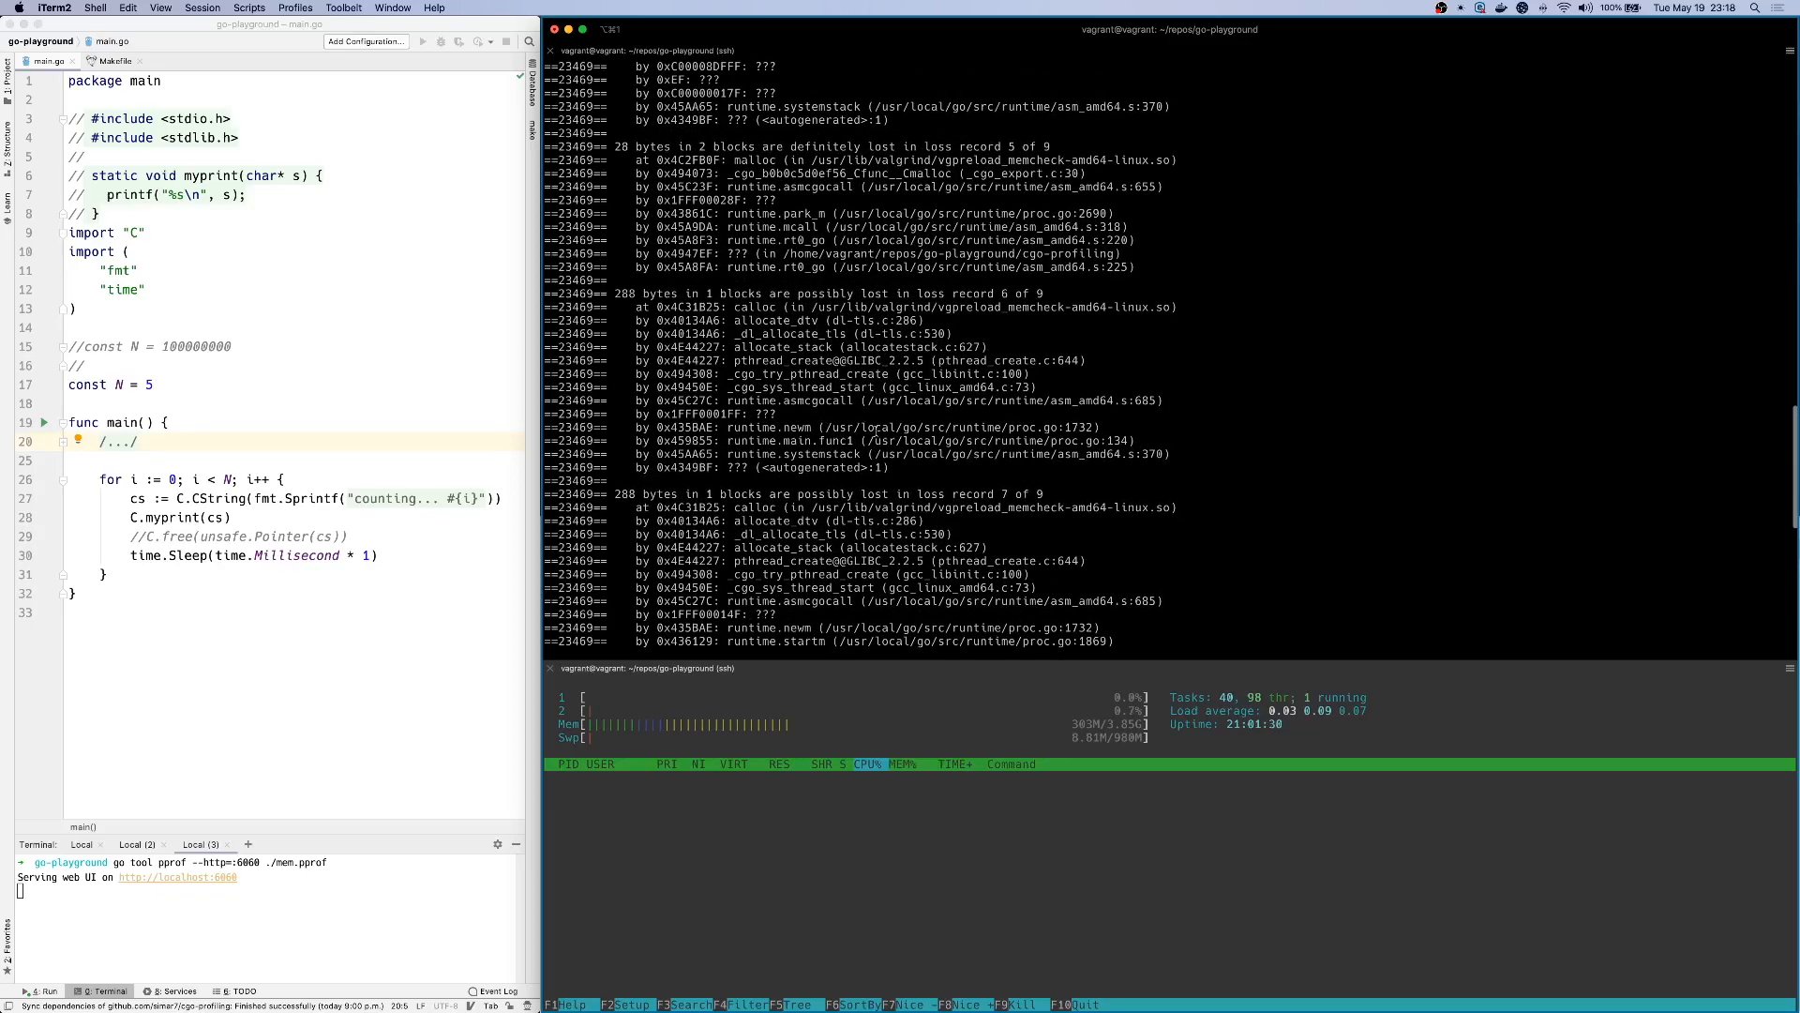
{"action": "double_click", "coordinate": [806, 375]}
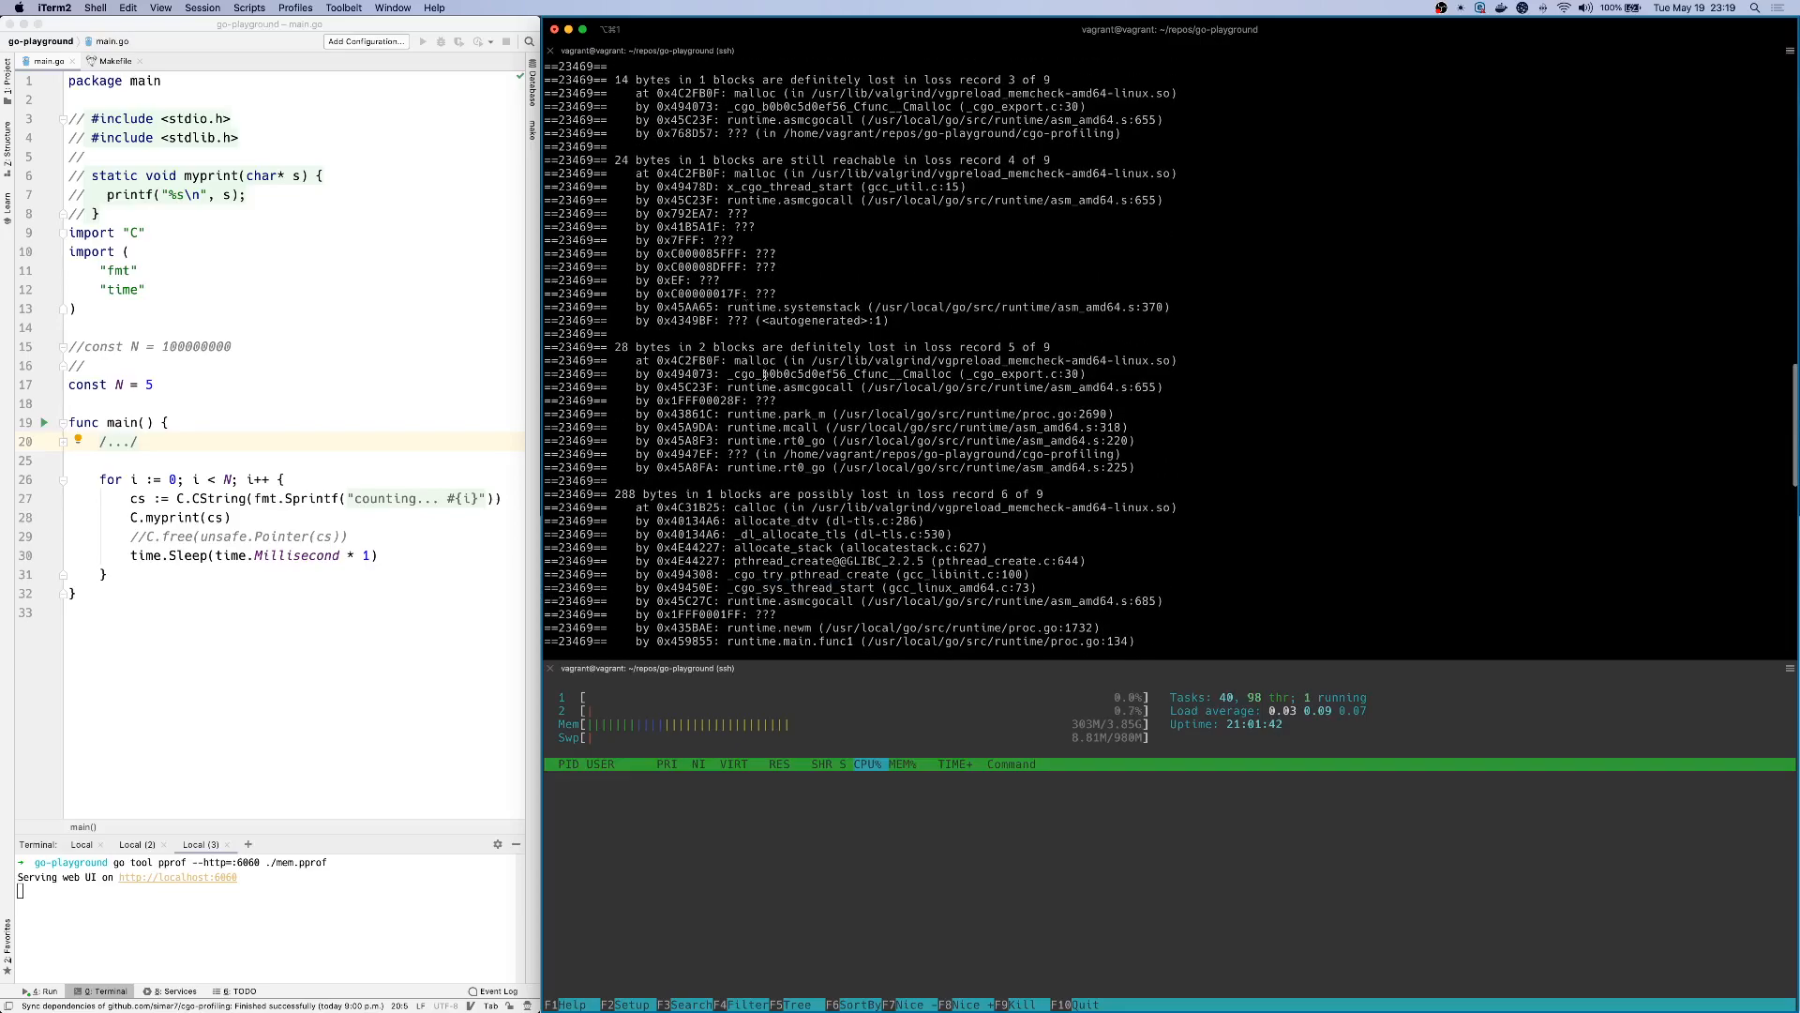
{"action": "double_click", "coordinate": [754, 360]}
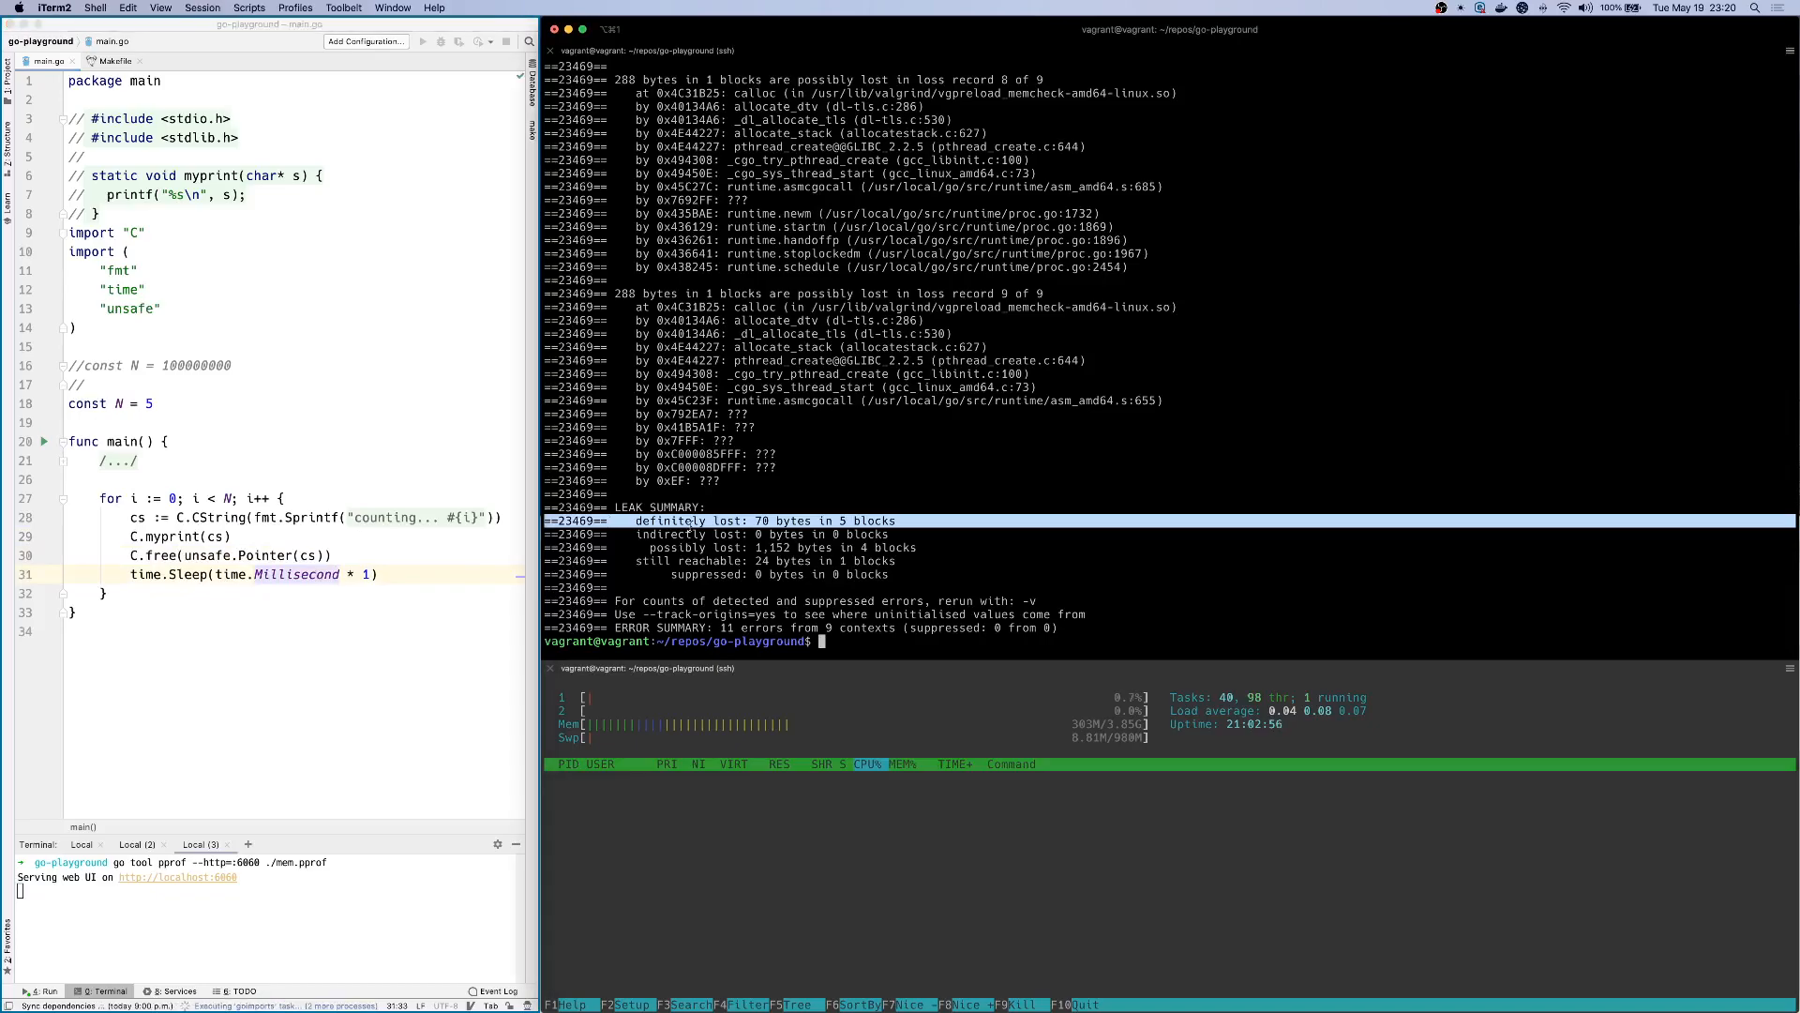
Step: Run make clean build and Valgrind again, then select the 0 bytes definitely lost line
{"action": "type", "text": "make clean build"}
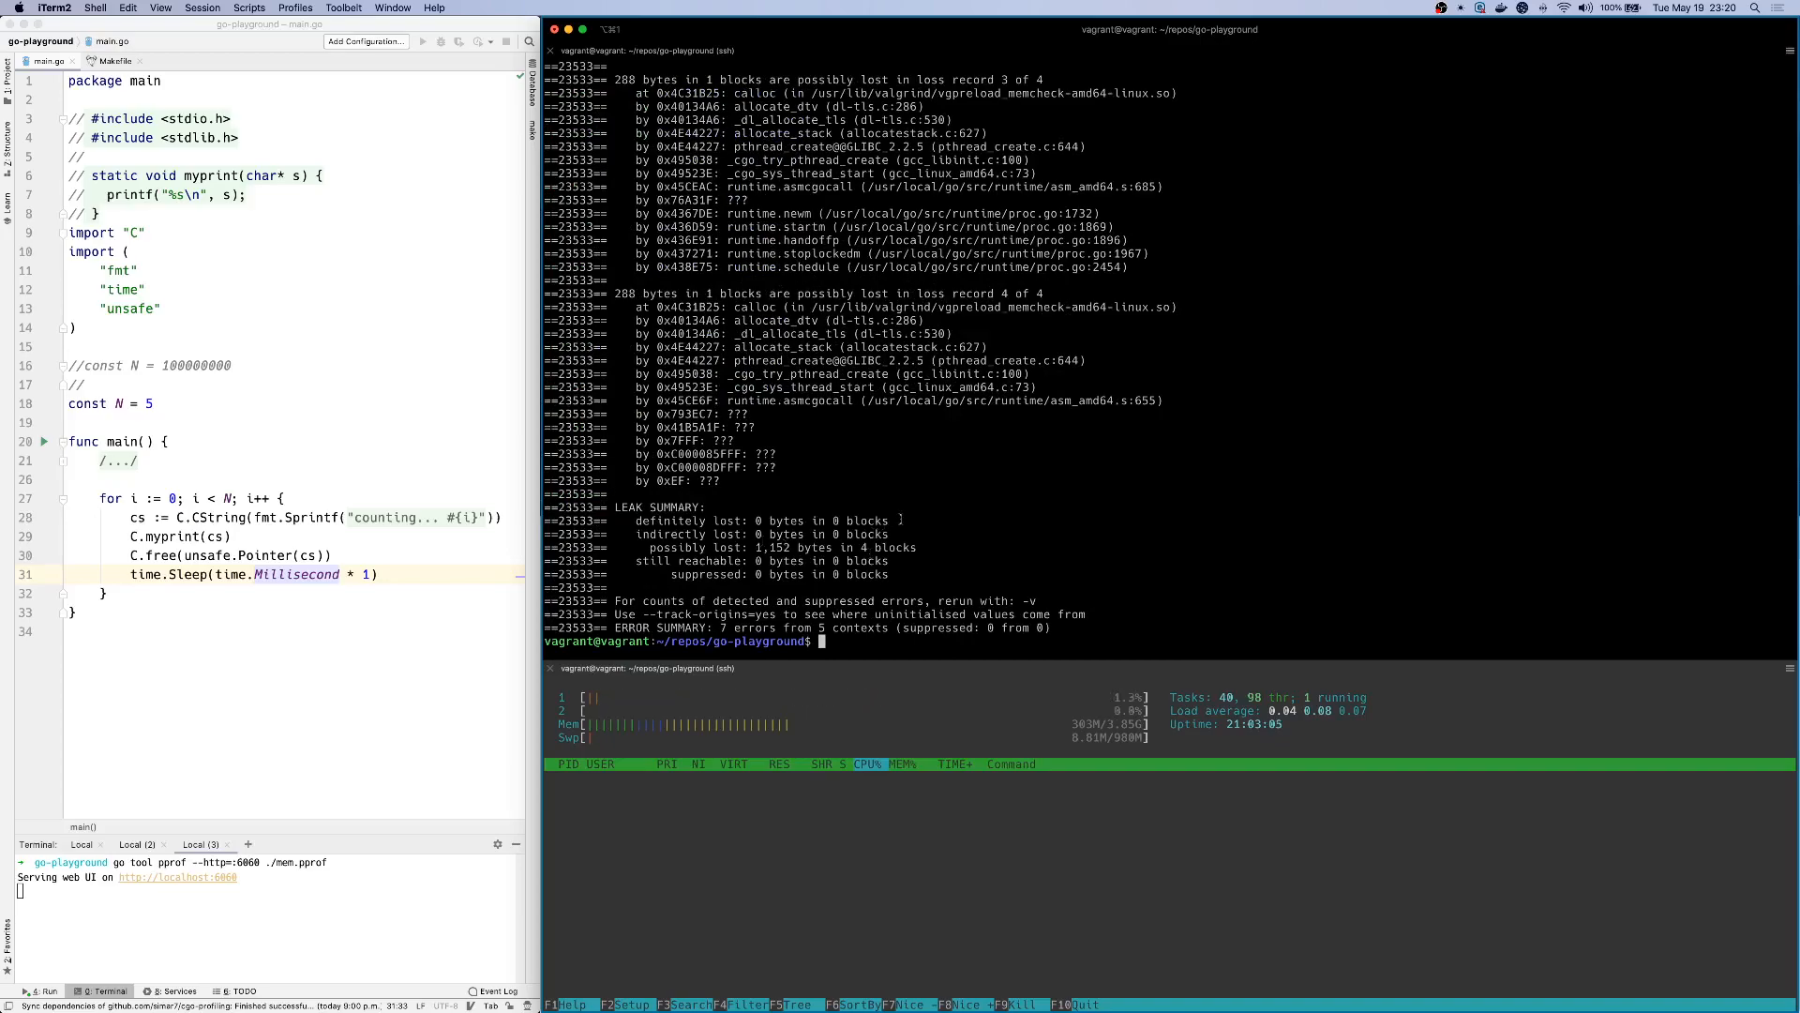
{"action": "double_click", "coordinate": [791, 520]}
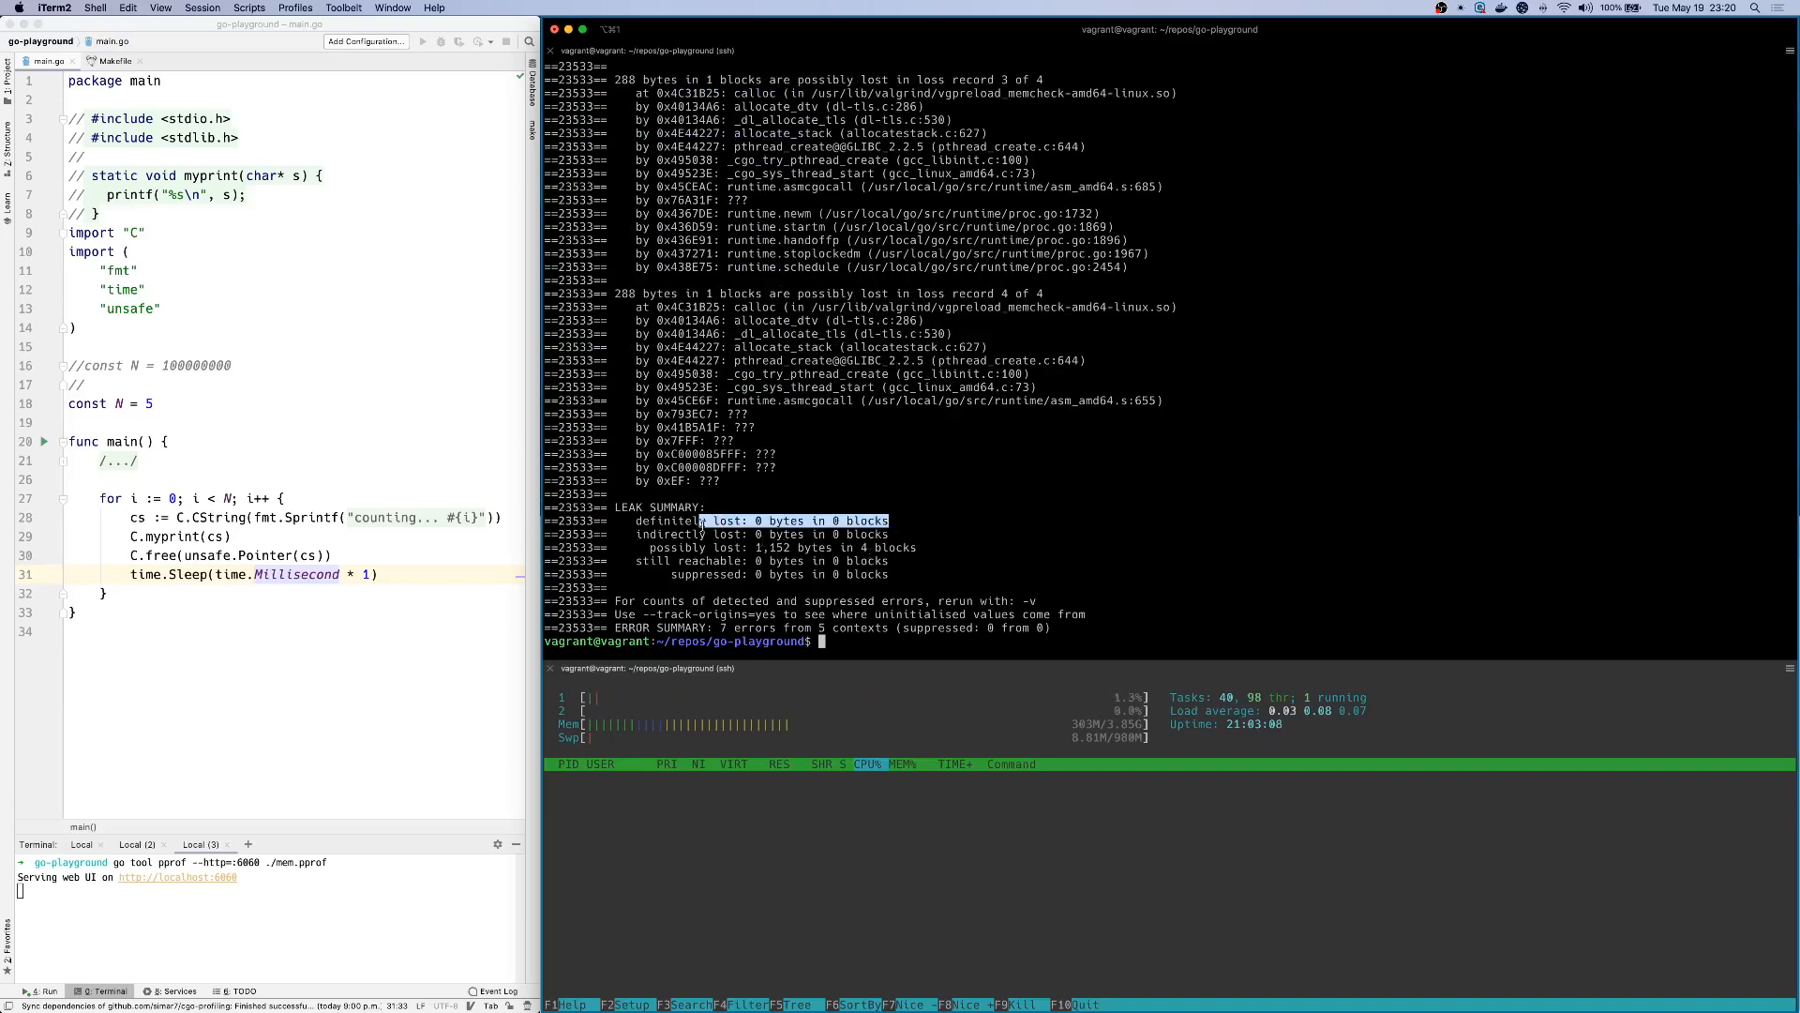